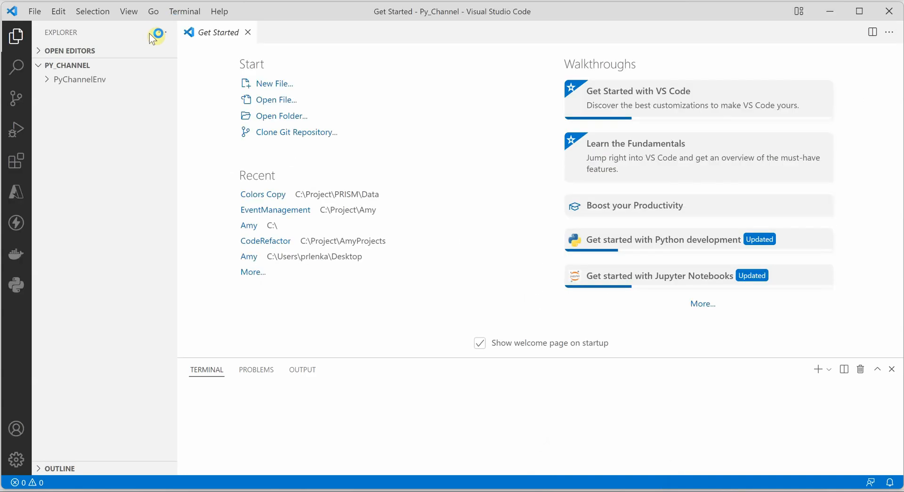
Activate the virtual environment by running PyChannelEnv\Scripts\activate in the terminal
click(80, 79)
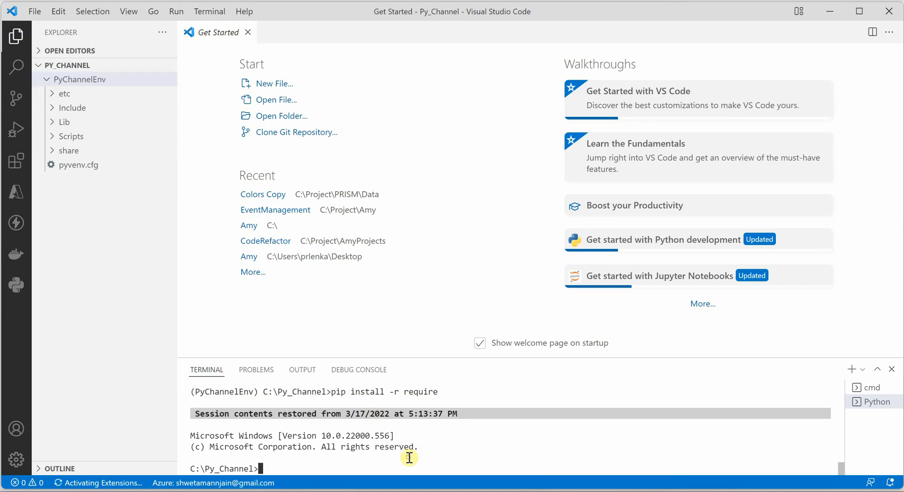
text(PyChannelEnv)
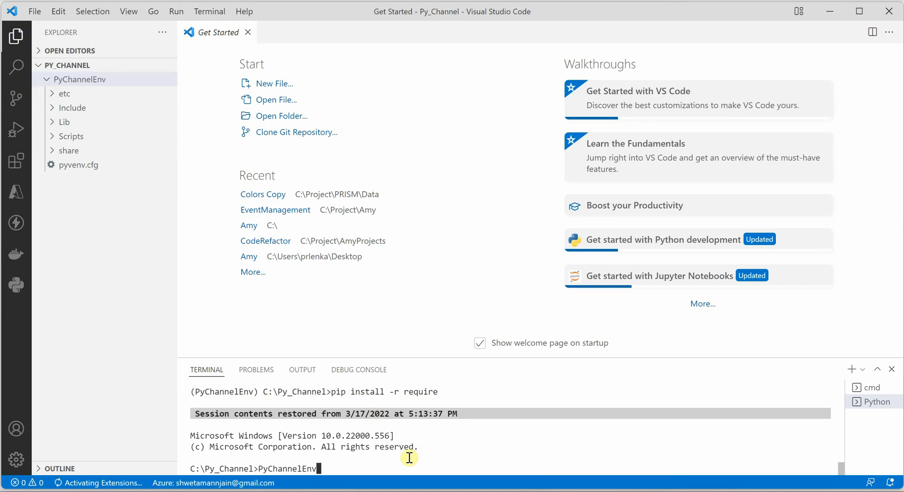
text(Scripts\)
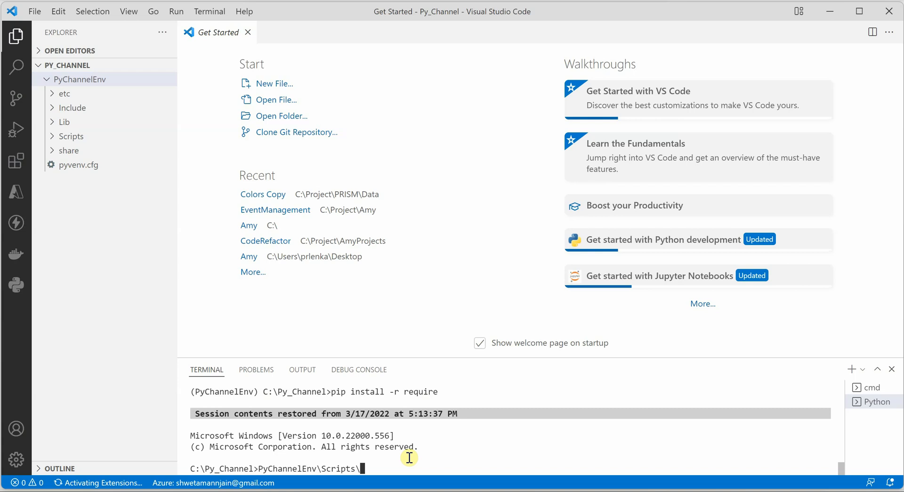
text(activate.bat)
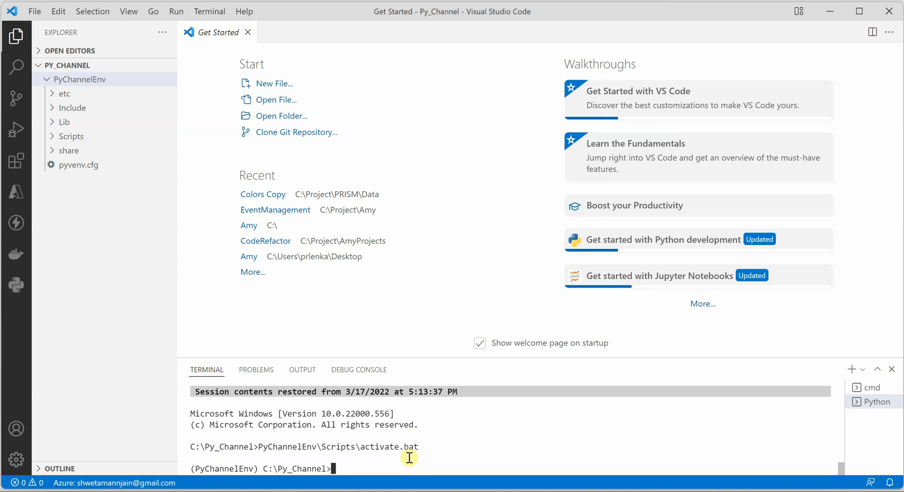
mouse_move(255, 468)
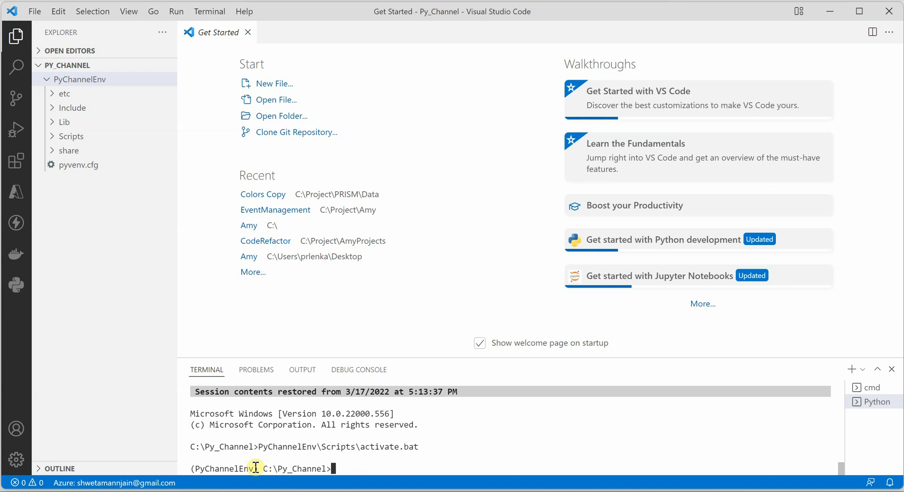
mouse_move(109, 120)
text(requ)
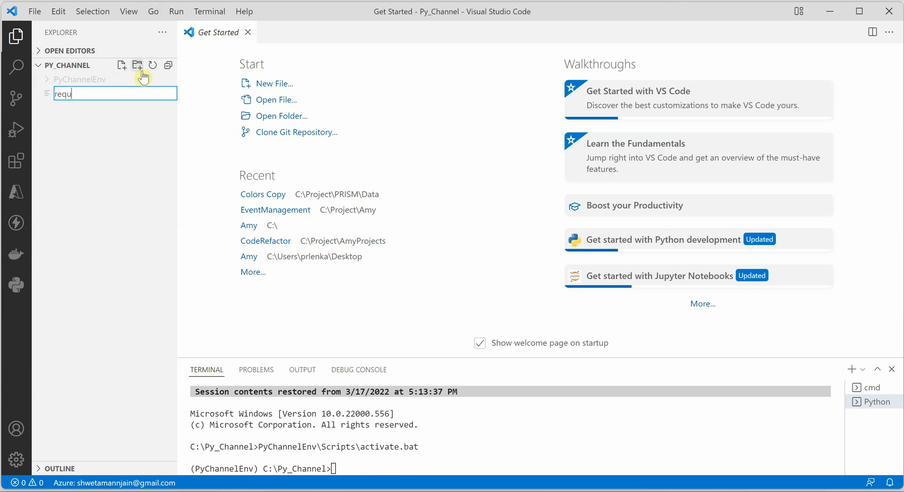
Write requirements.txt with pandas, plotly and yfinance, then run pip install -r requirements.txt
text(irement)
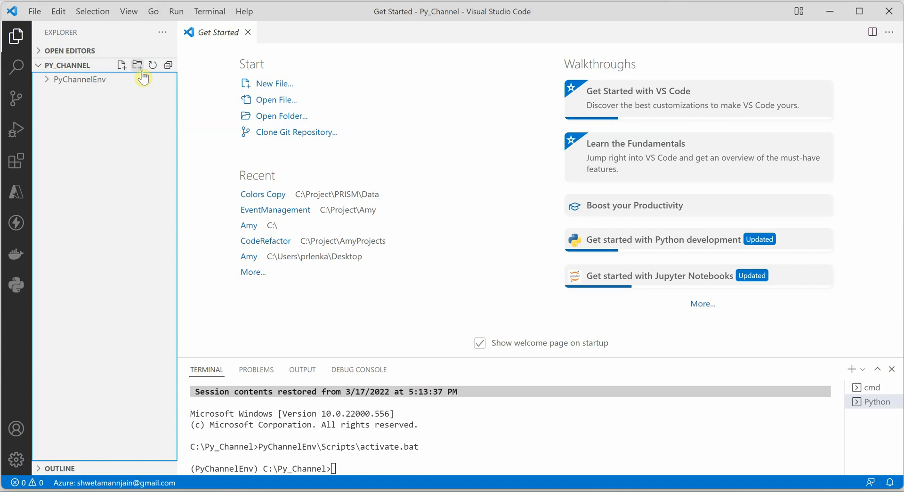
click(122, 64)
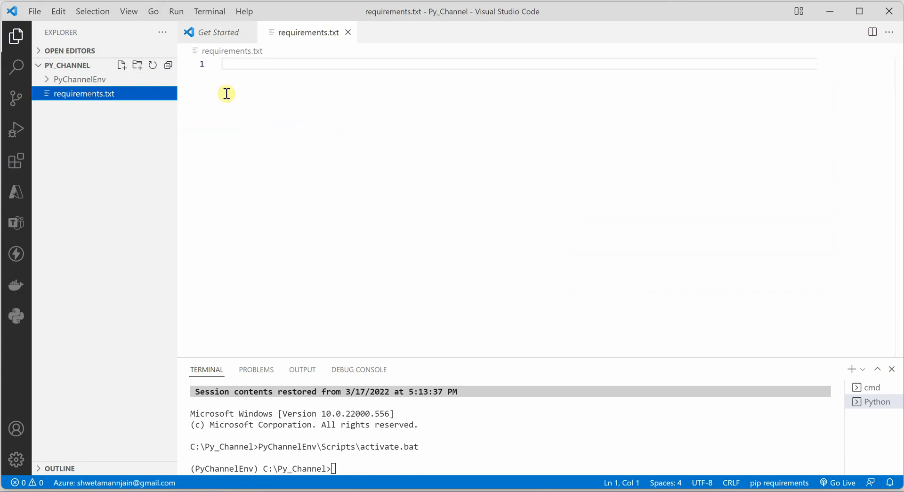
text(pandas)
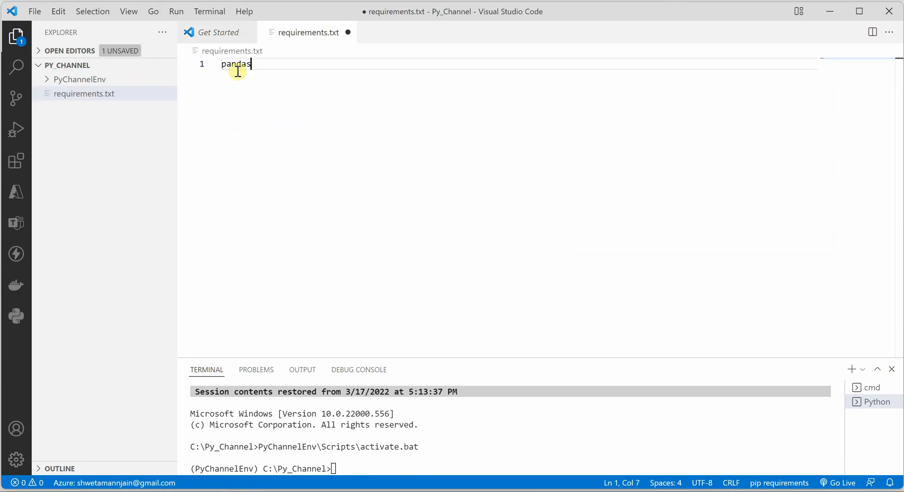
key(Enter)
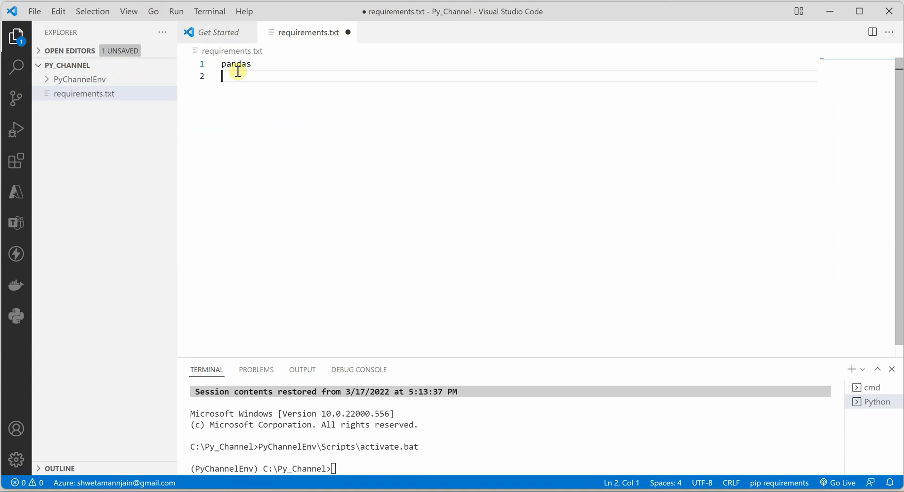
text(yfin)
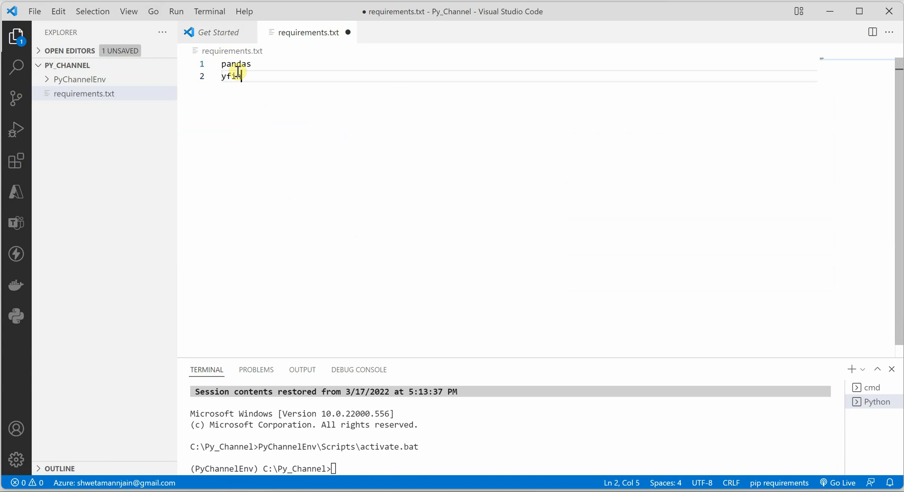
key(Enter)
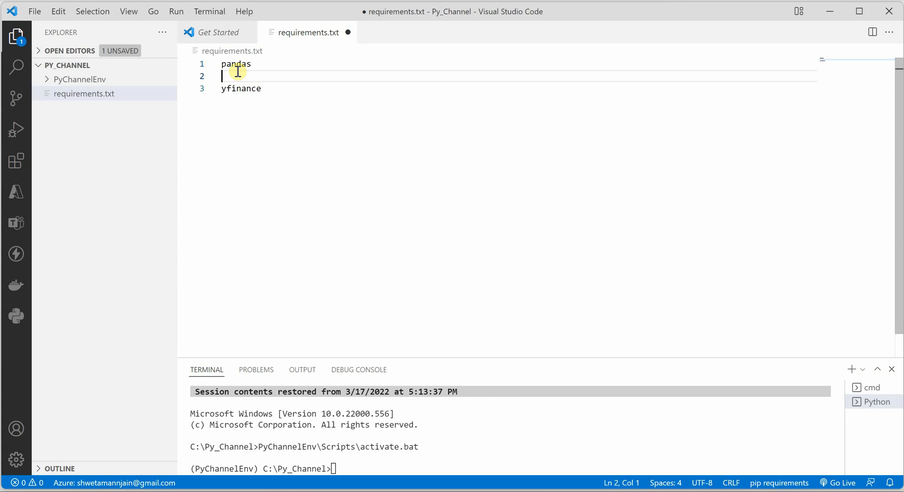
text(plotly)
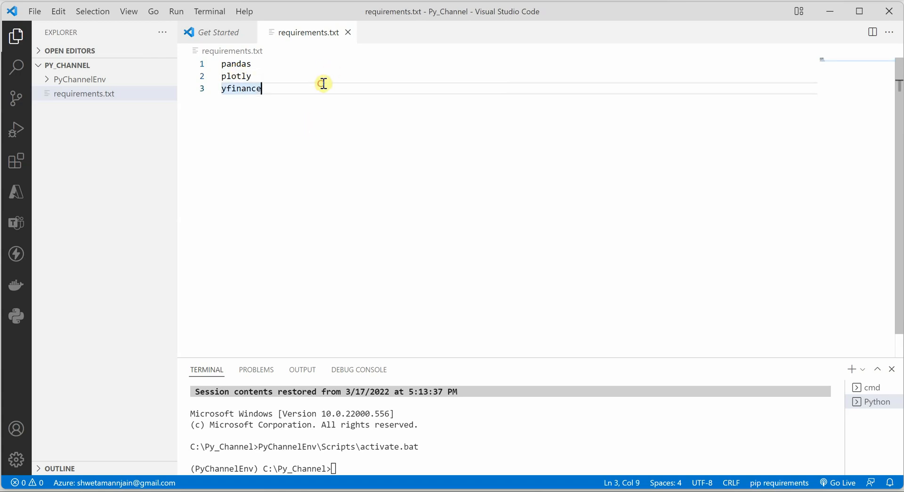
click(218, 32)
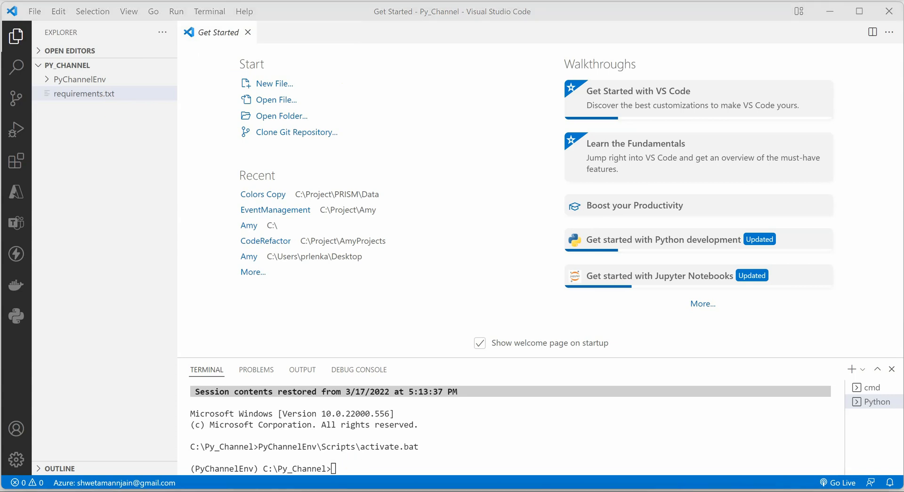
text(pip install -r requirements.txt)
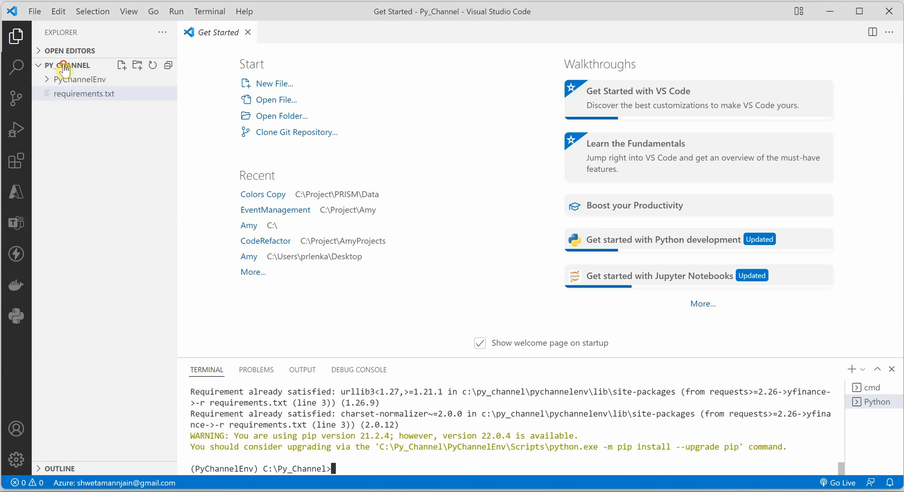
Create a new file named StockAnalysis.py in the Py_Channel project
click(121, 65)
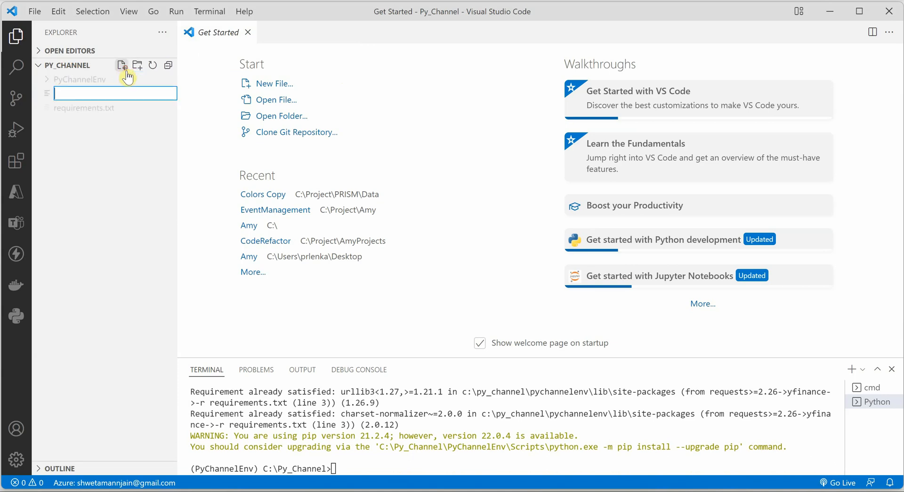
text(Stock)
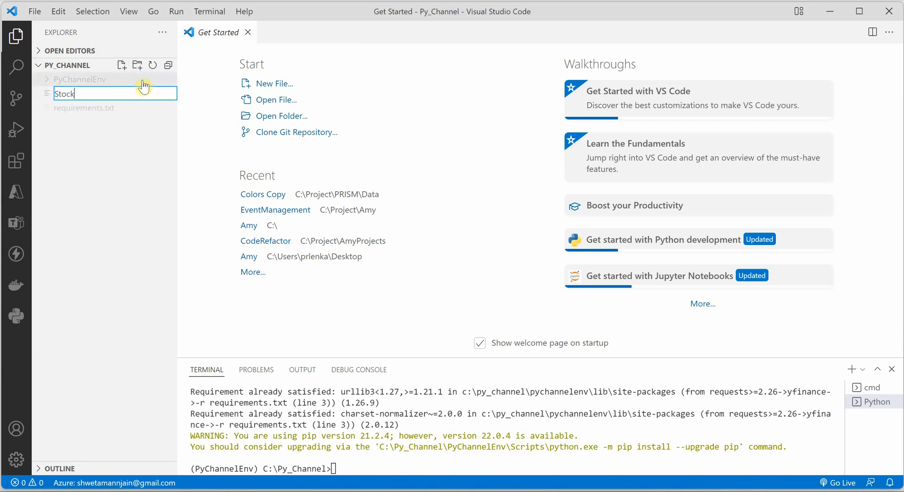
text(Analysi)
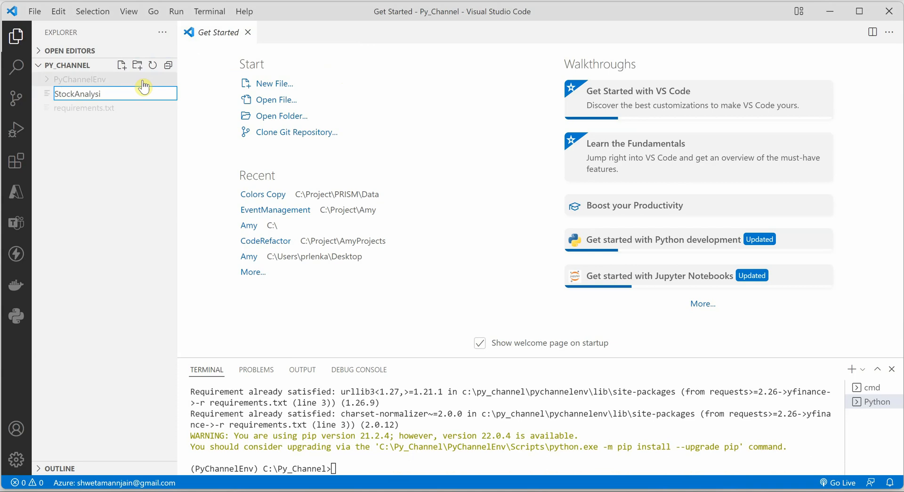
text(.py)
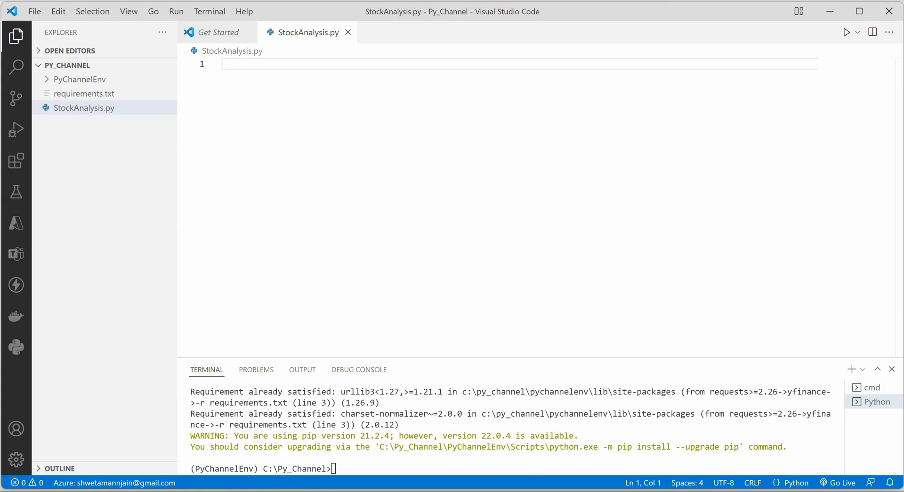
mouse_move(410, 273)
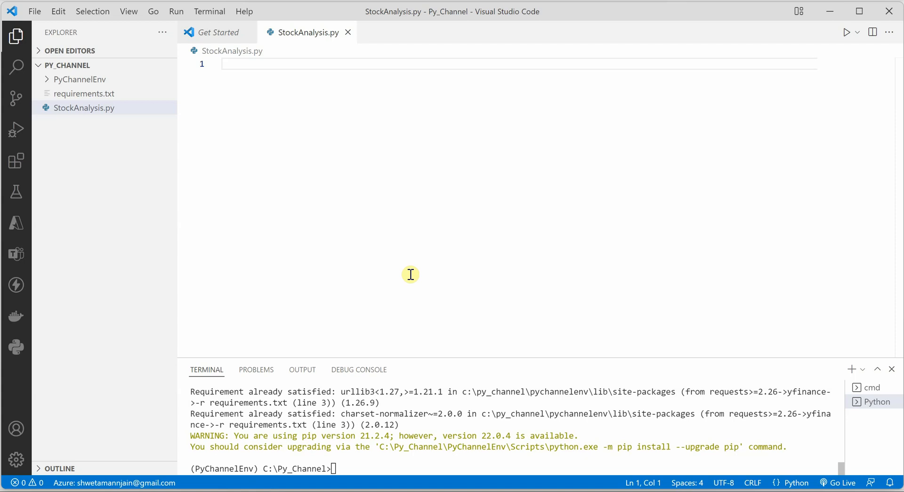
mouse_move(299, 79)
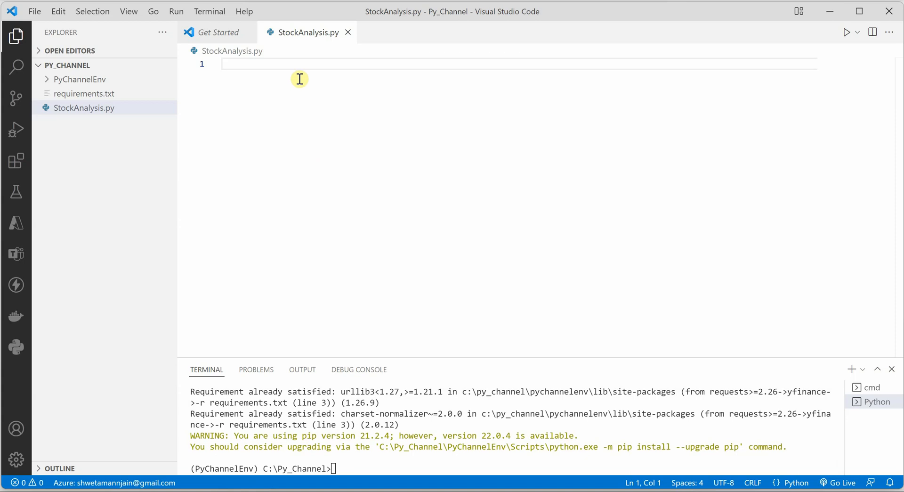
Add import lines for pandas, plotly.graph_objects as pl, and yfinance
text(import)
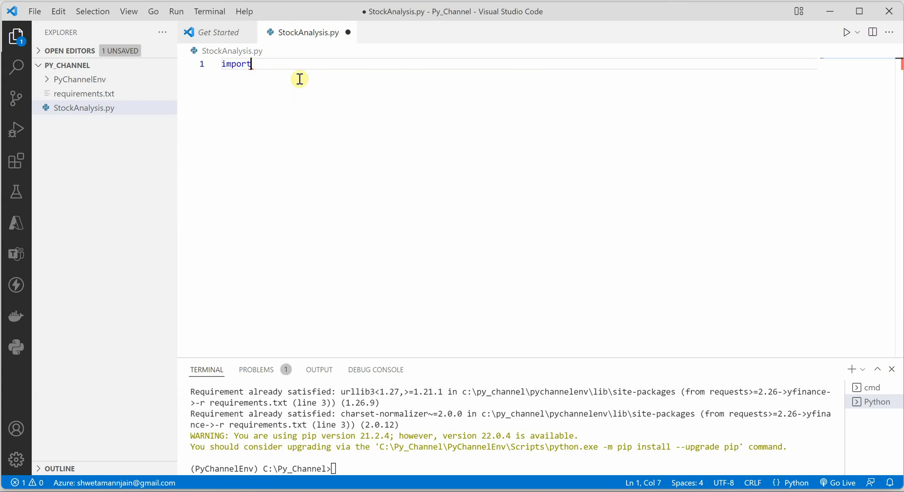
text(pandas)
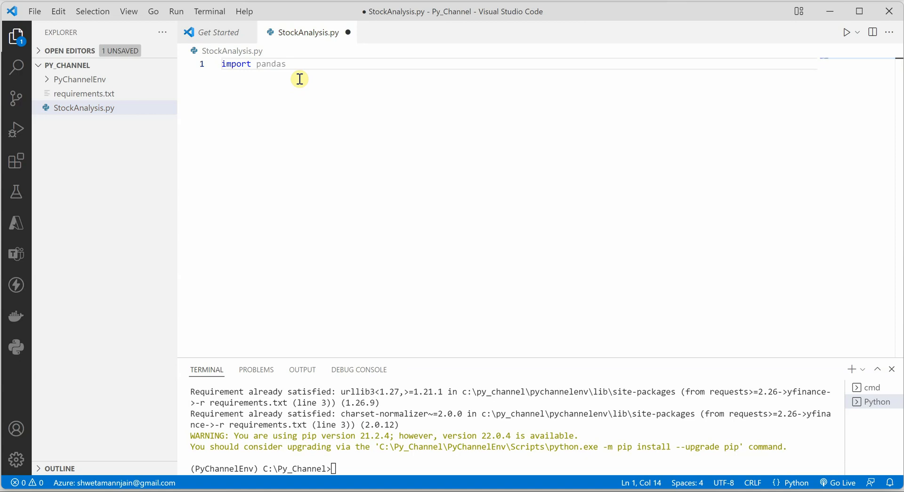
text(import)
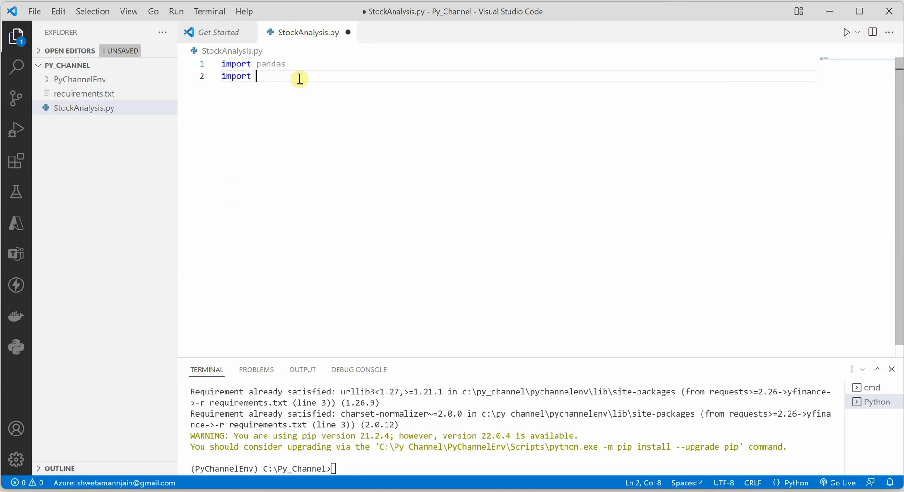
text(plo)
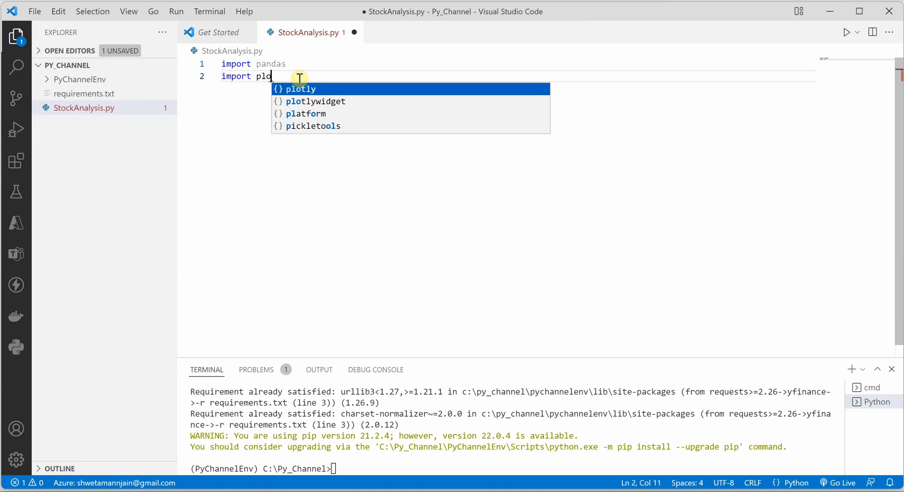
text(tly.)
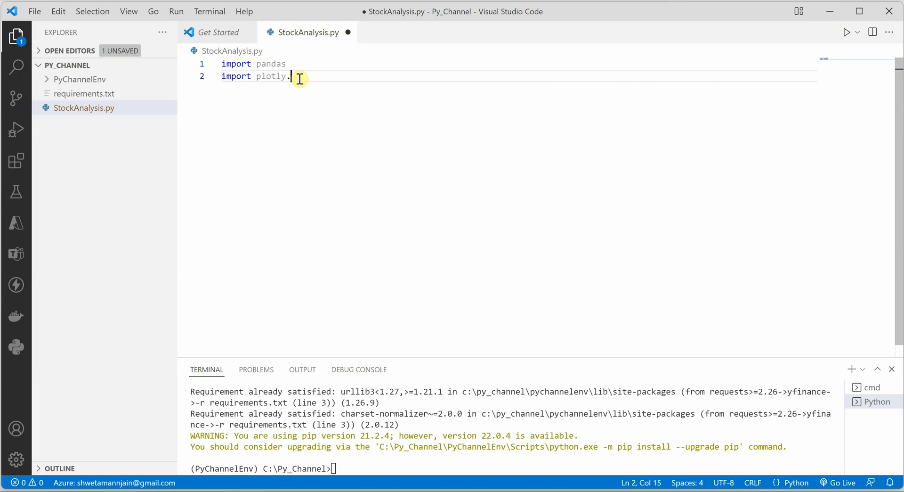
text(graph_objects as pl)
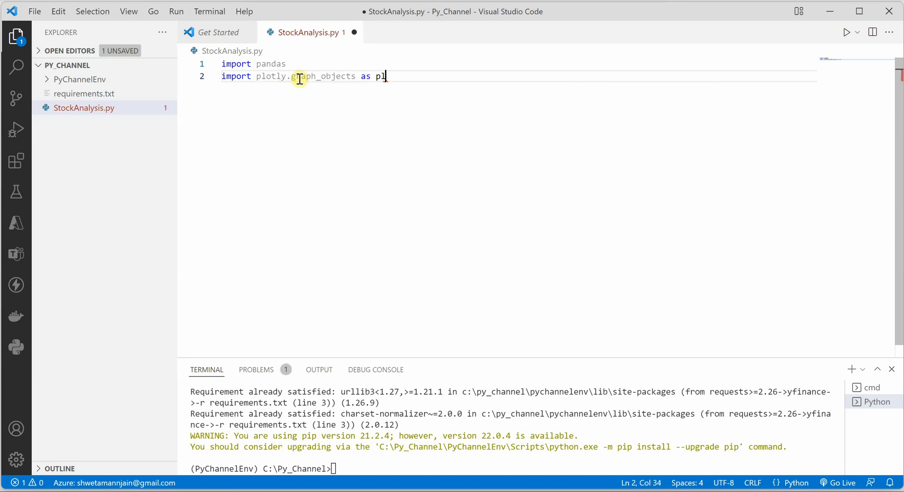
text(import yf)
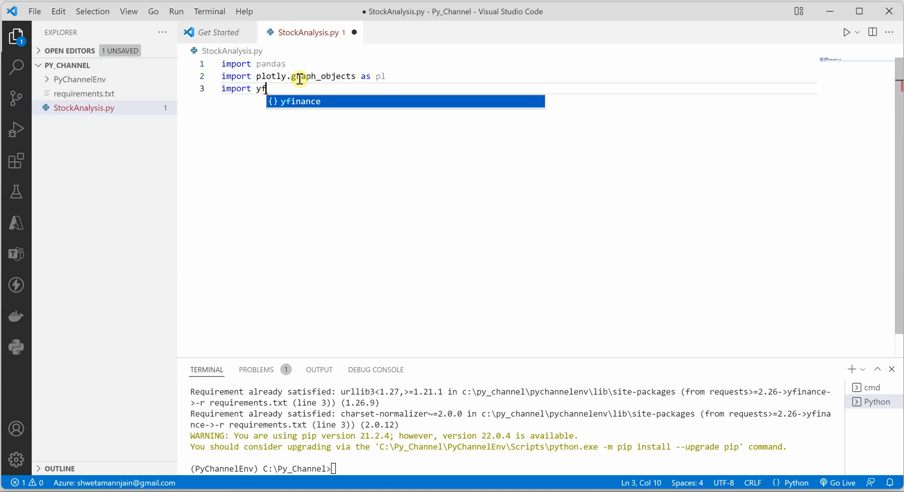
key(Enter)
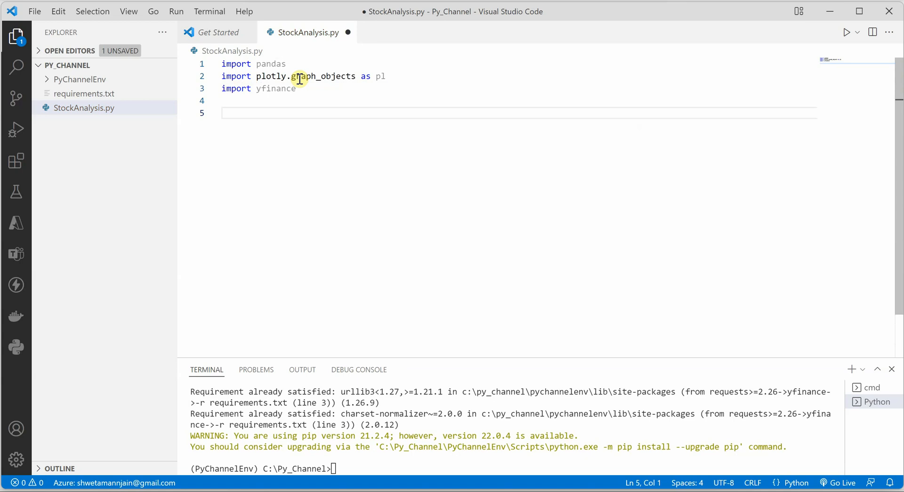
Define stock = yf.Ticker('TSLA')
text(stoc)
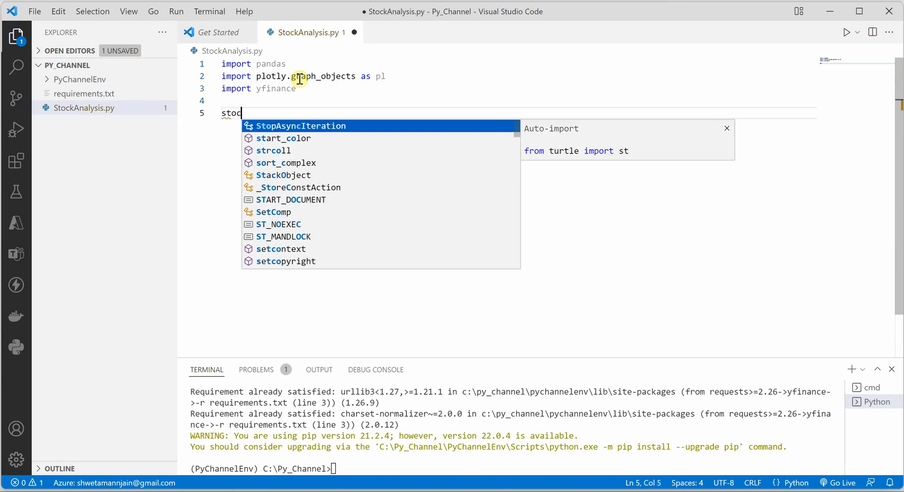
text(k =)
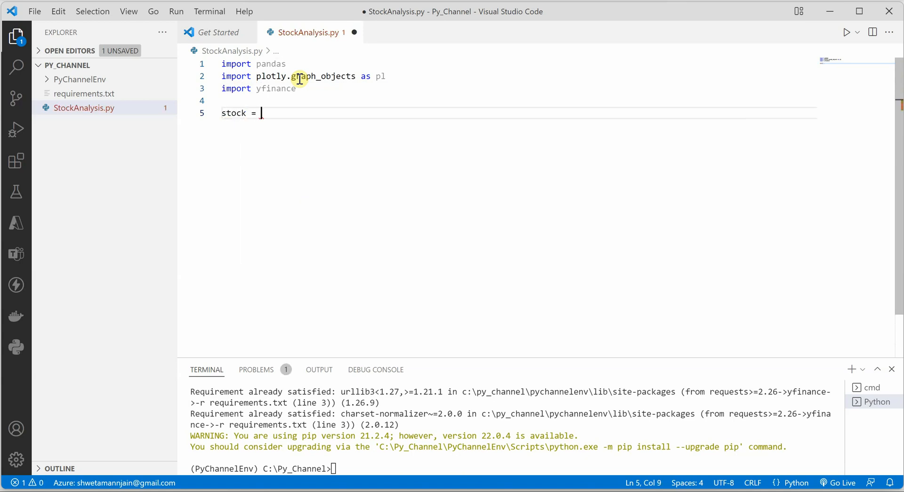
text(yf.)
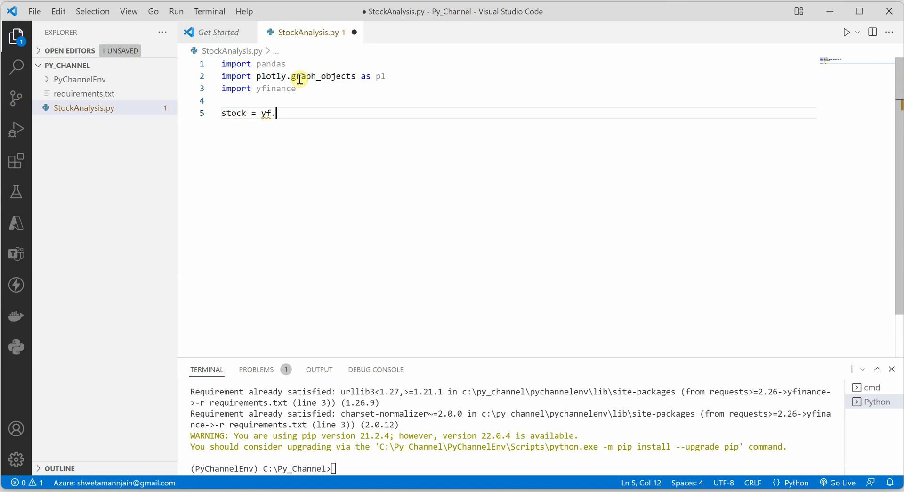
text(T)
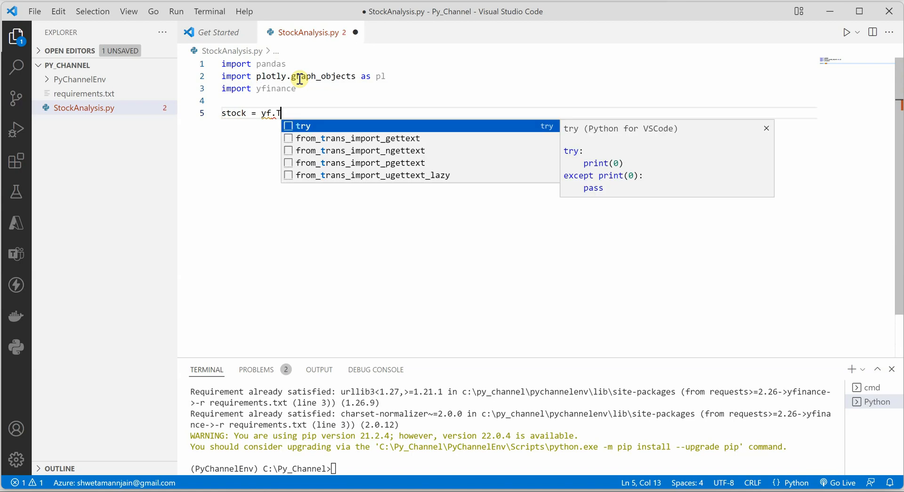
text(oi)
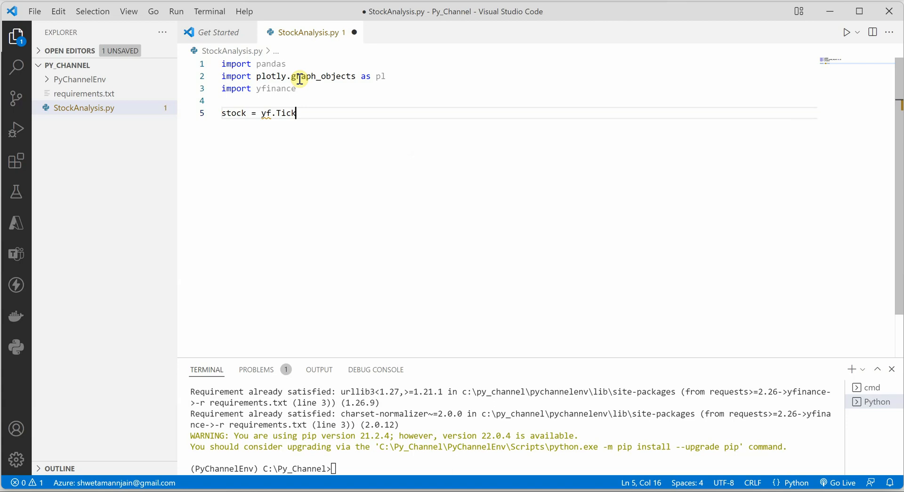
text(er())
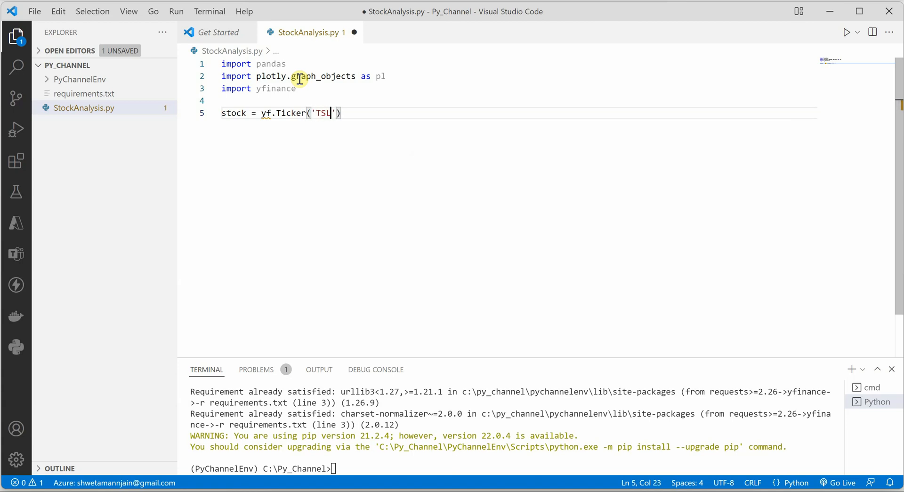
text(A)
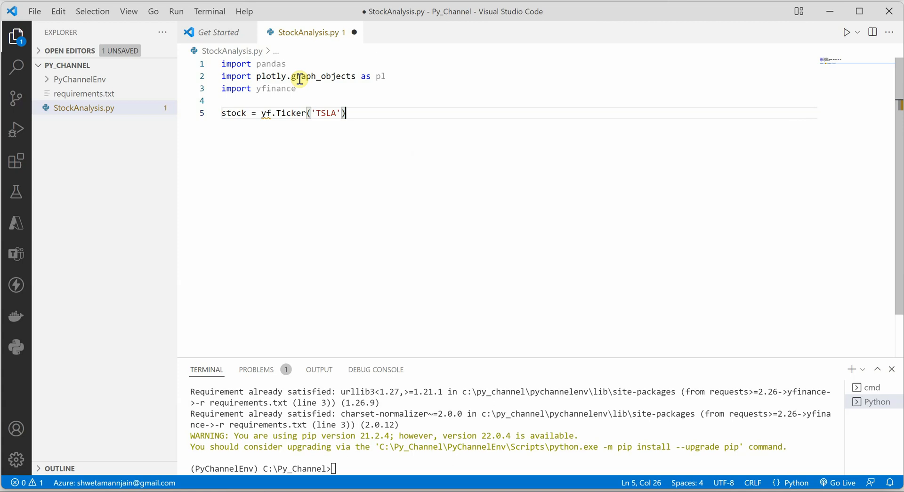
Load the price history with df = stock.history(period="100d") and begin the next line
text(df =)
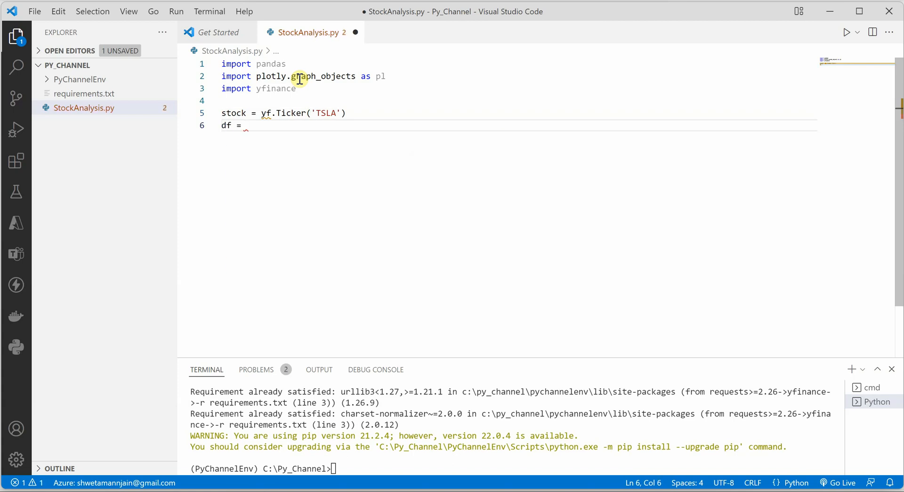
text(stock)
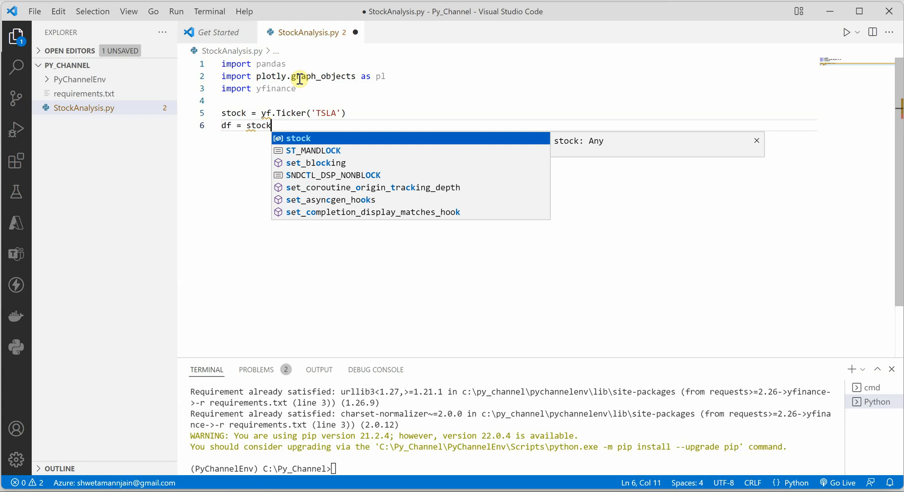
key(Escape)
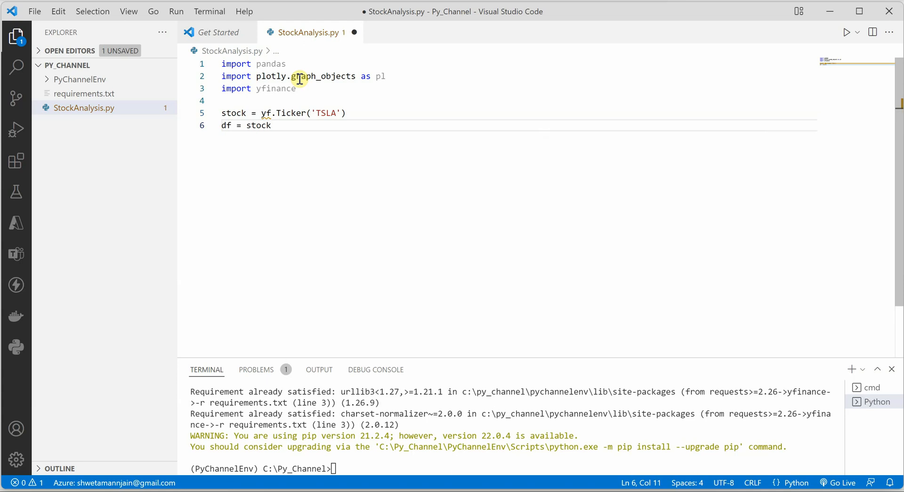
text(.his)
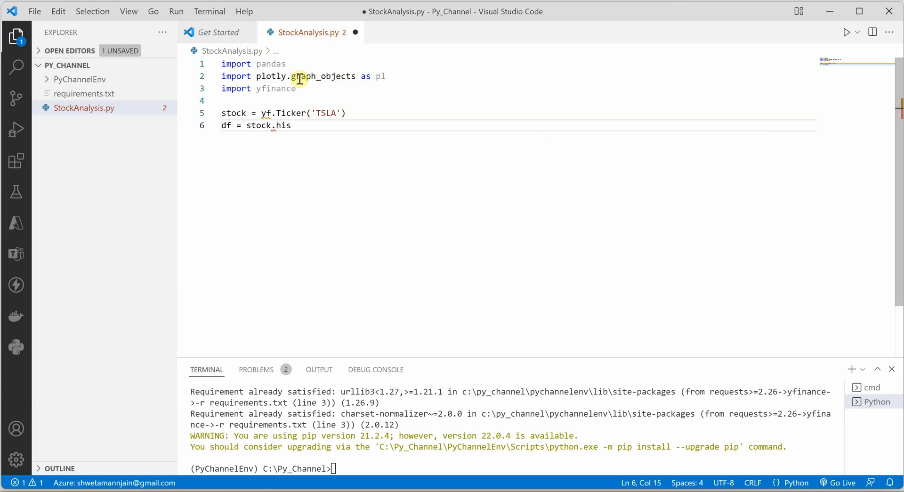
text(tory())
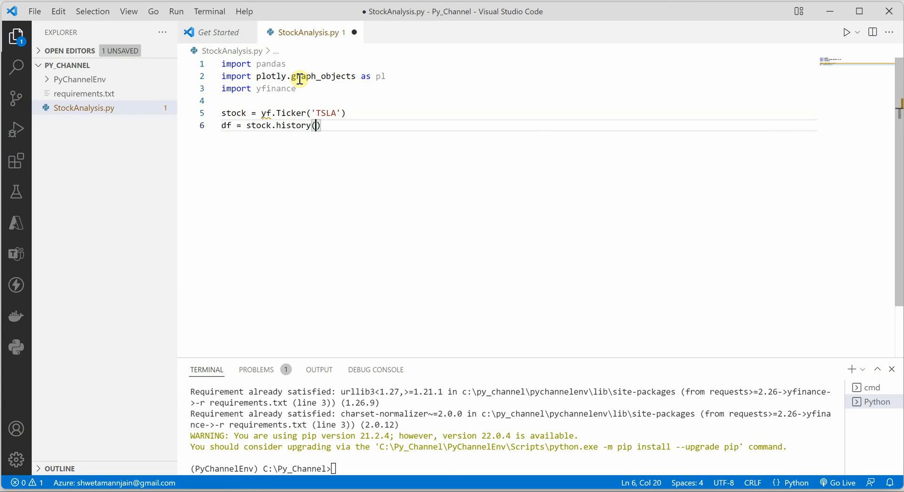
text(period="ma)
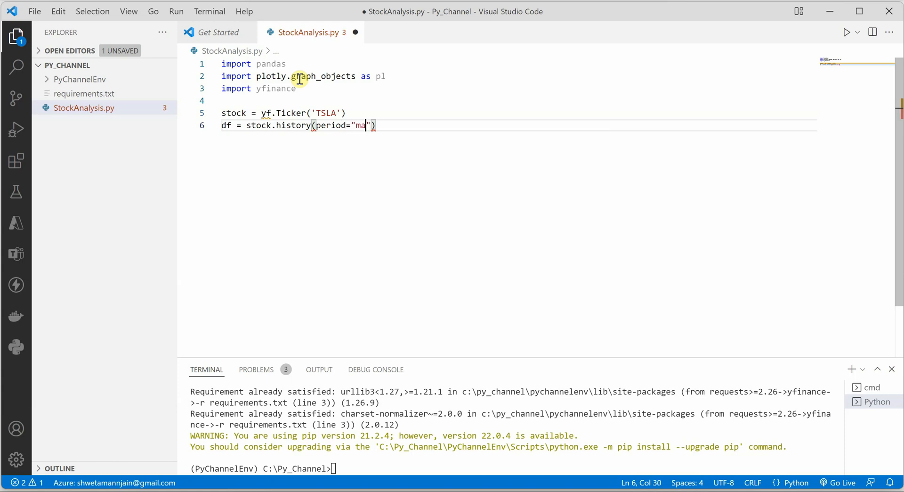
key(Backspace)
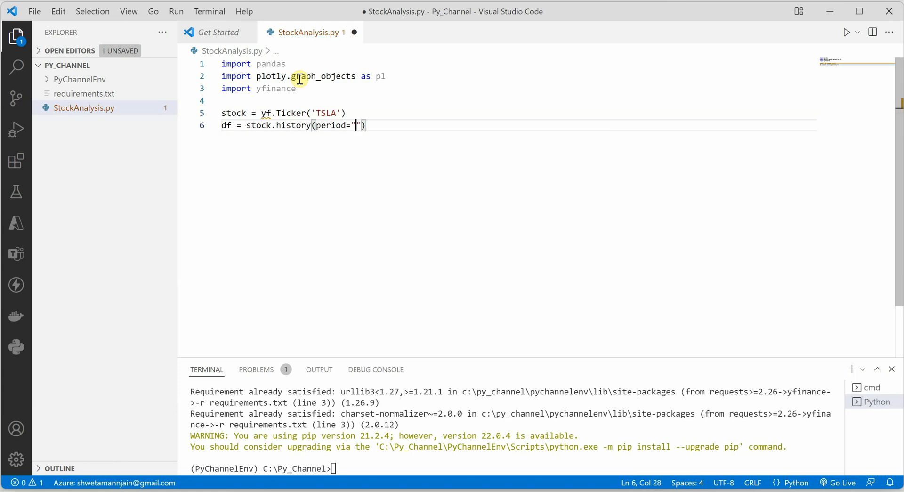
text(100d)
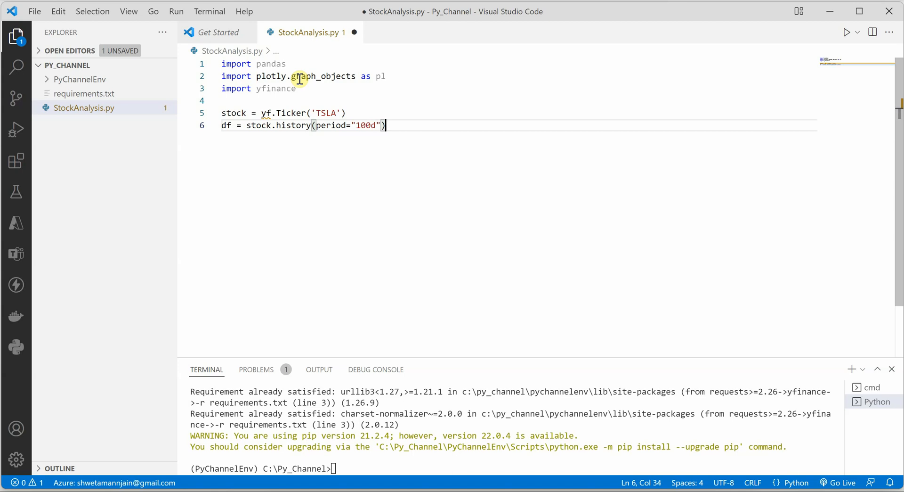
key(Enter)
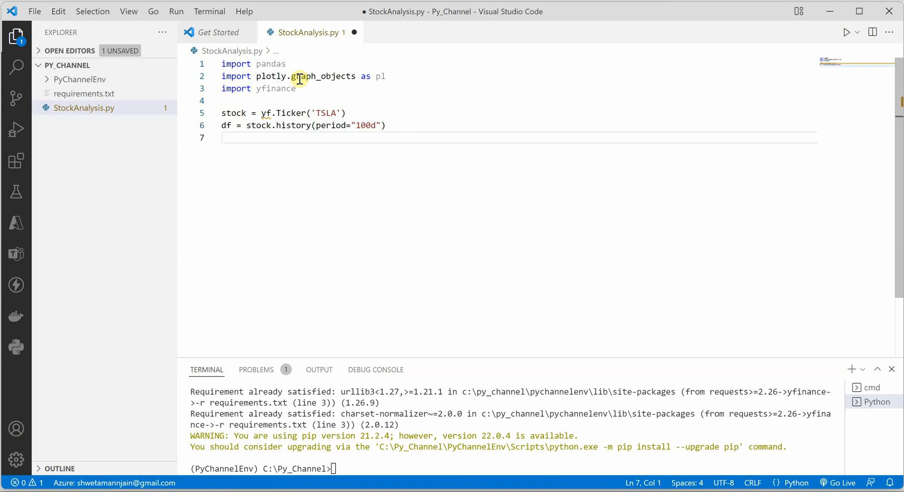
text(df.)
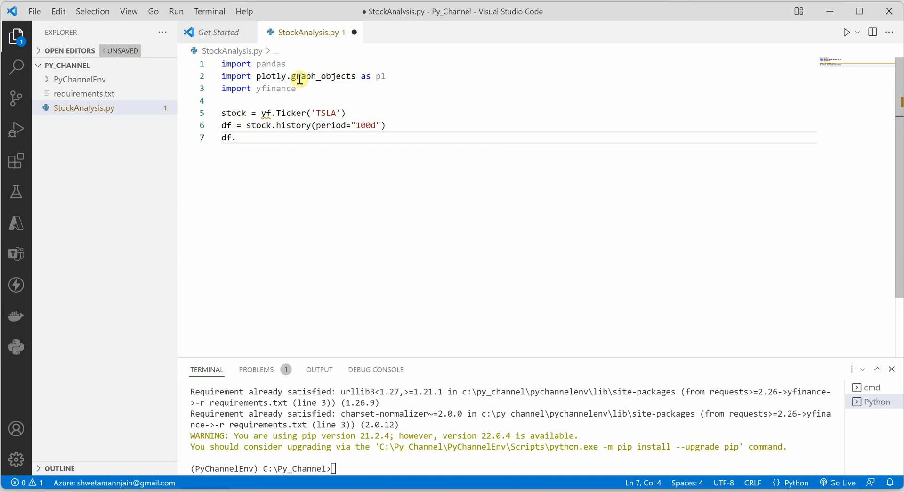
key(Backspace)
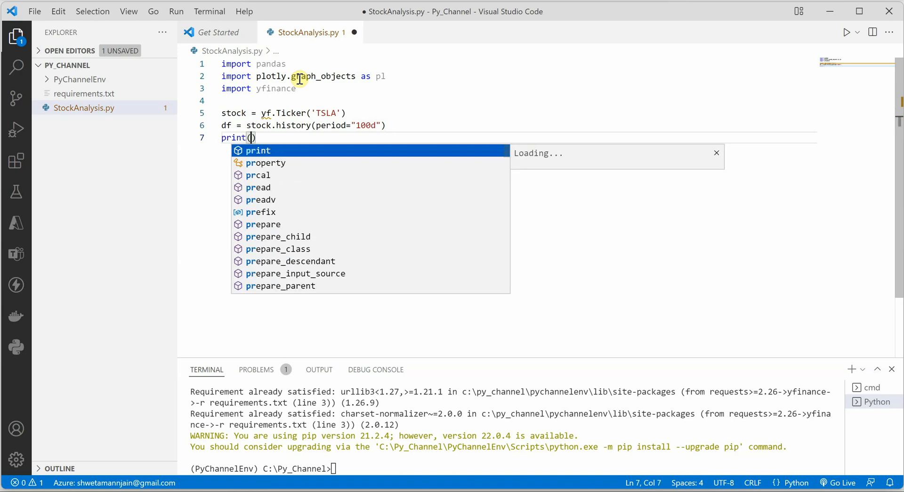
Complete print(df) and go back to alias the yfinance import as yf
text(df)
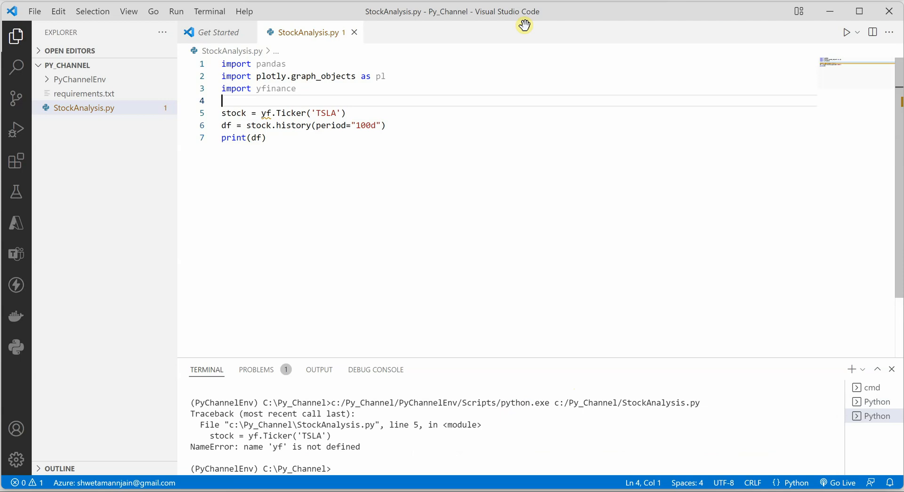
click(297, 88)
text( as yf)
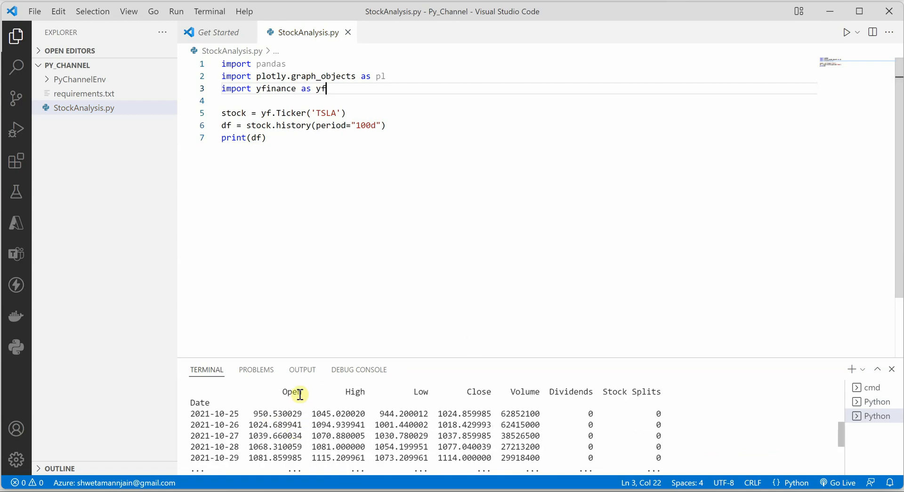
mouse_move(547, 391)
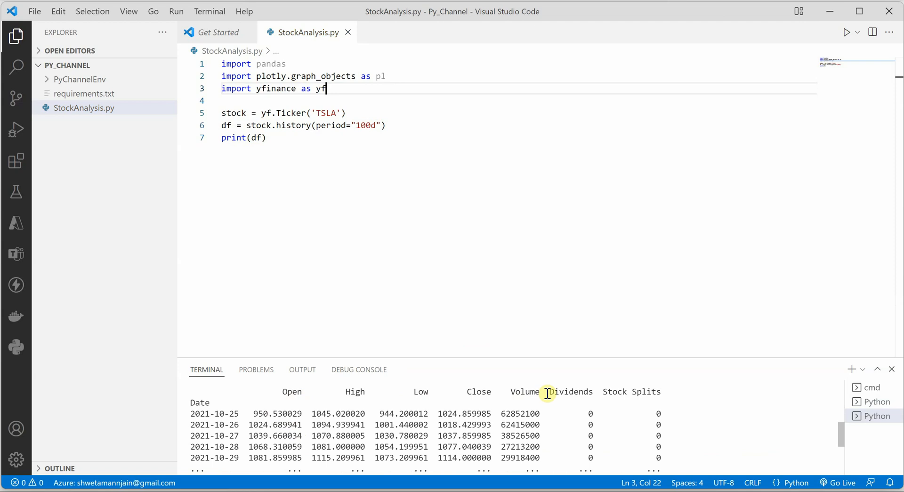
mouse_move(513, 402)
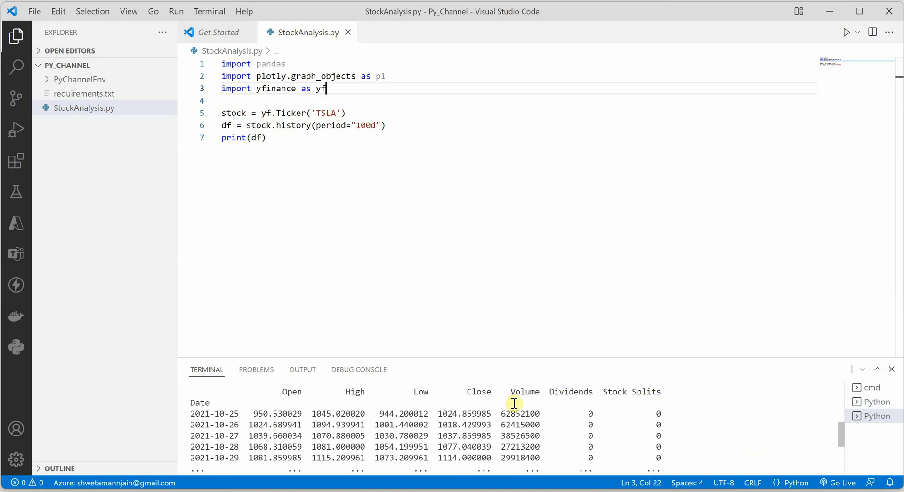
mouse_move(395, 385)
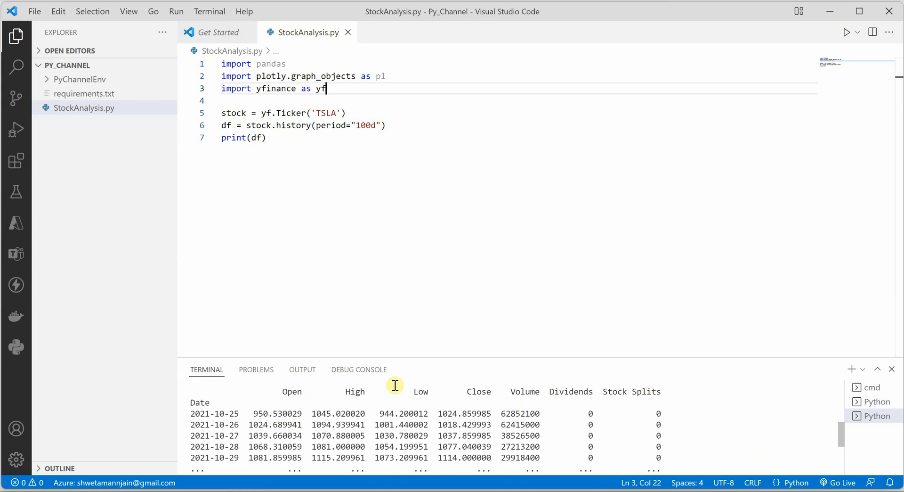
mouse_move(473, 388)
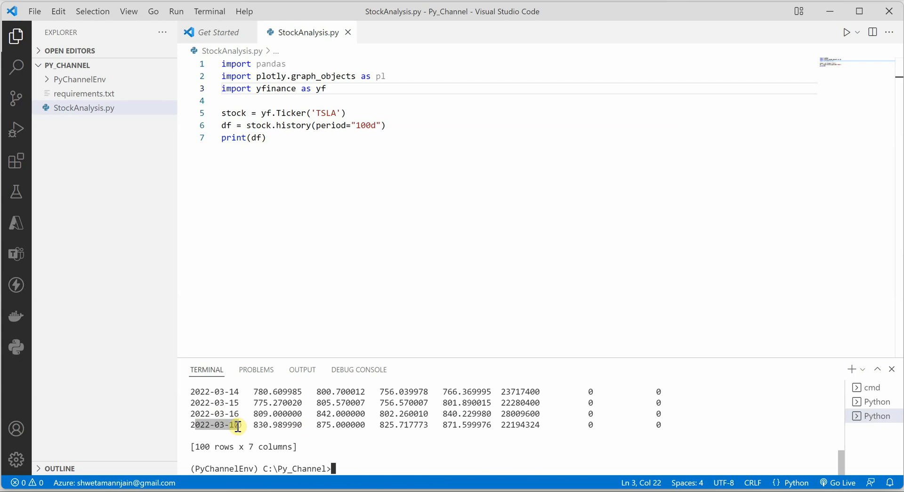
mouse_move(324, 320)
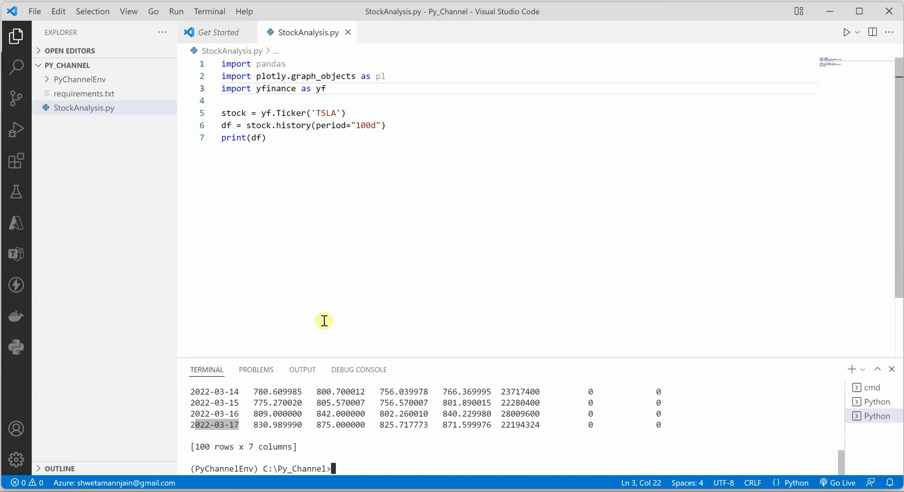
Replace print(df) with df.to_csv('TSLA_Data.csv') and inspect the generated TSLA_Data.csv
double_click(234, 137)
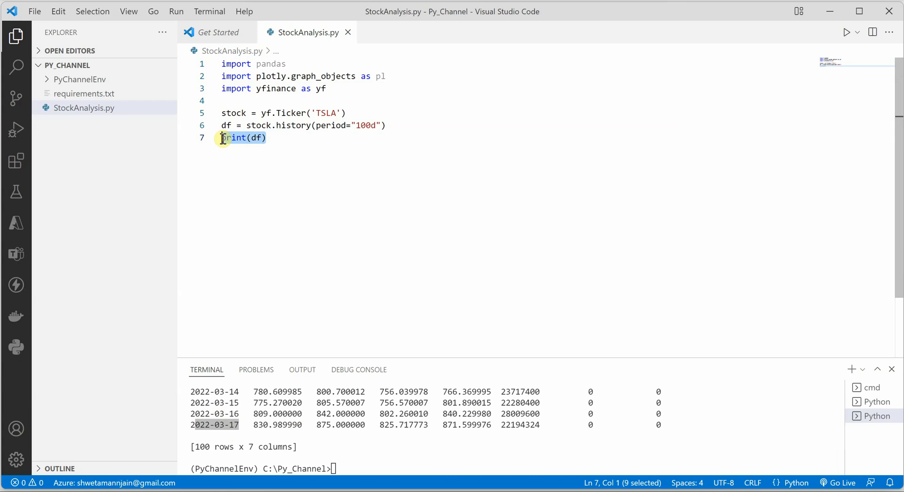
mouse_move(237, 137)
text(df)
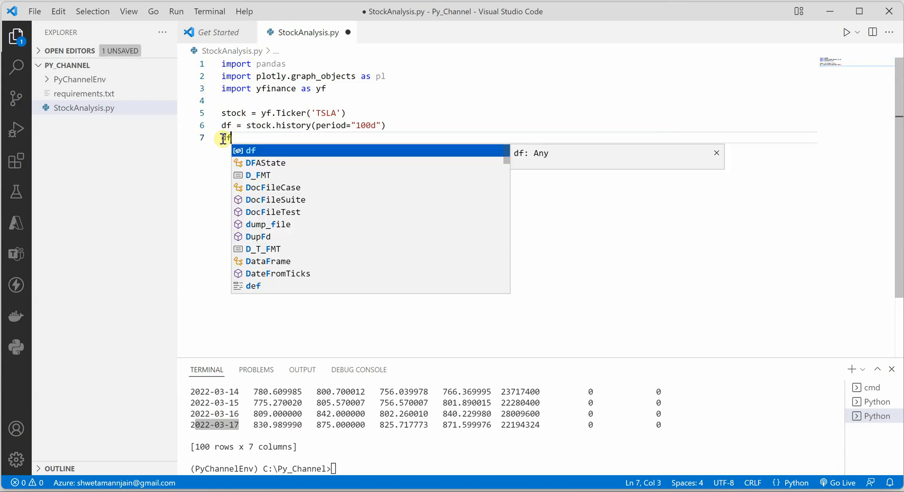
text(.to)
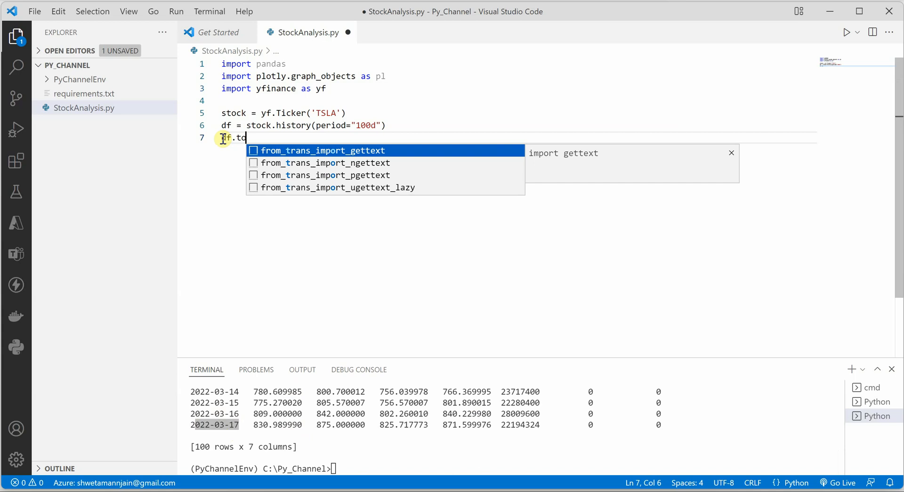
text(_c)
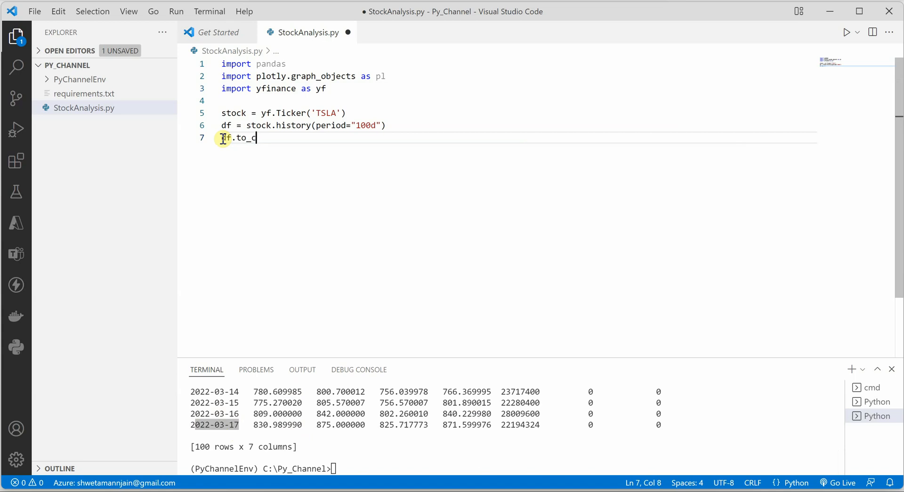
text(sv())
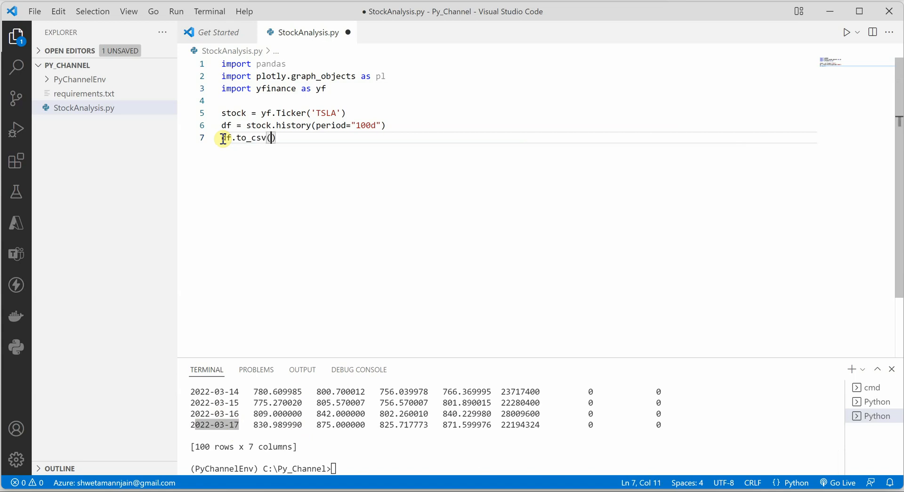
text('')
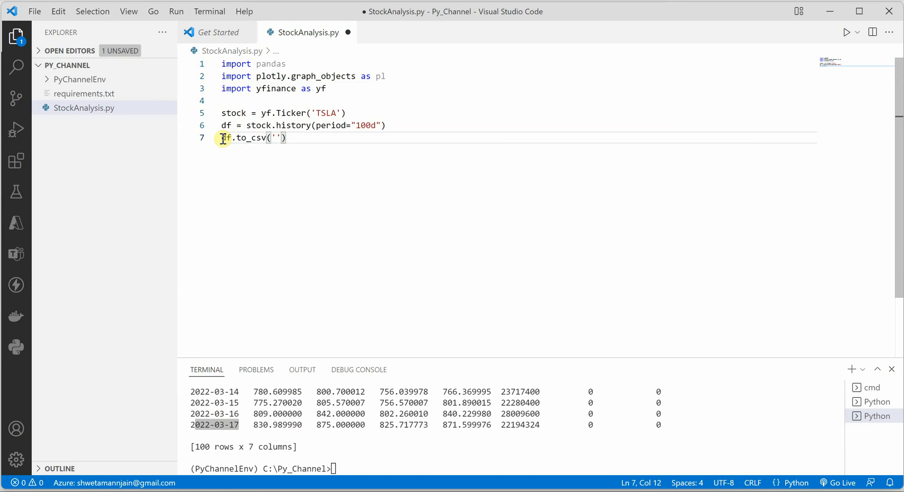
text(TSL)
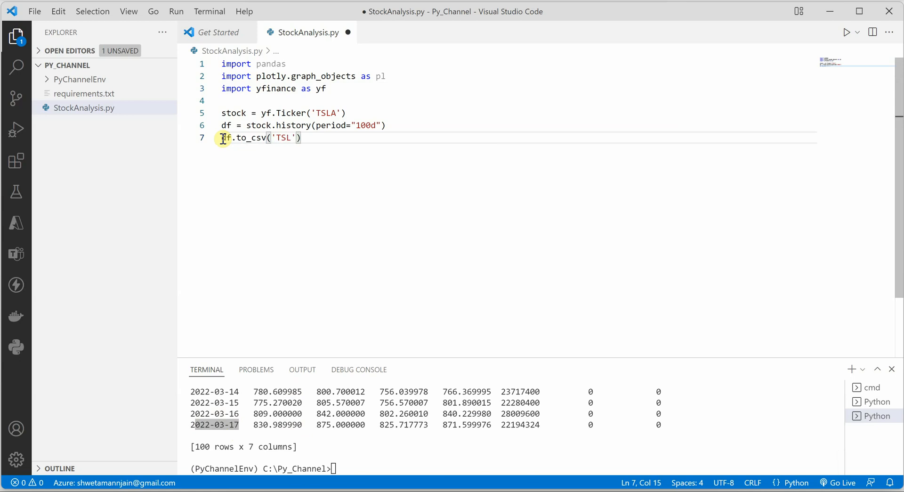
text(A_D)
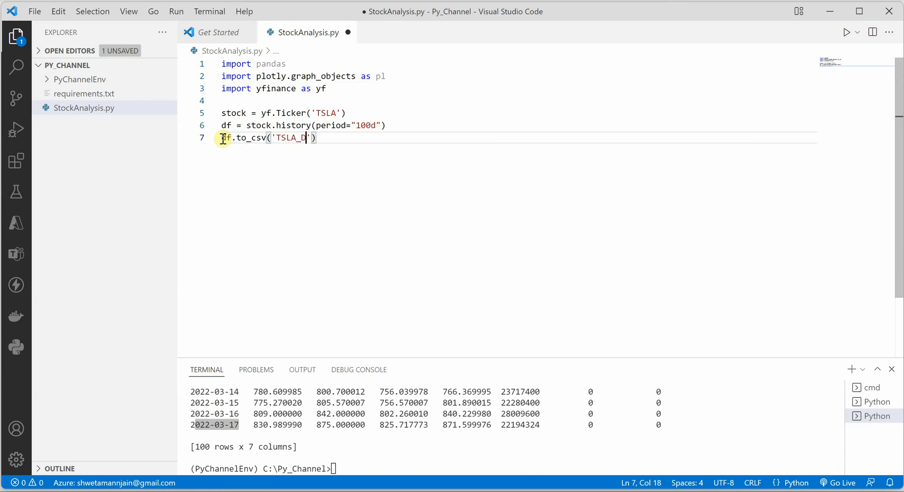
text(ata)
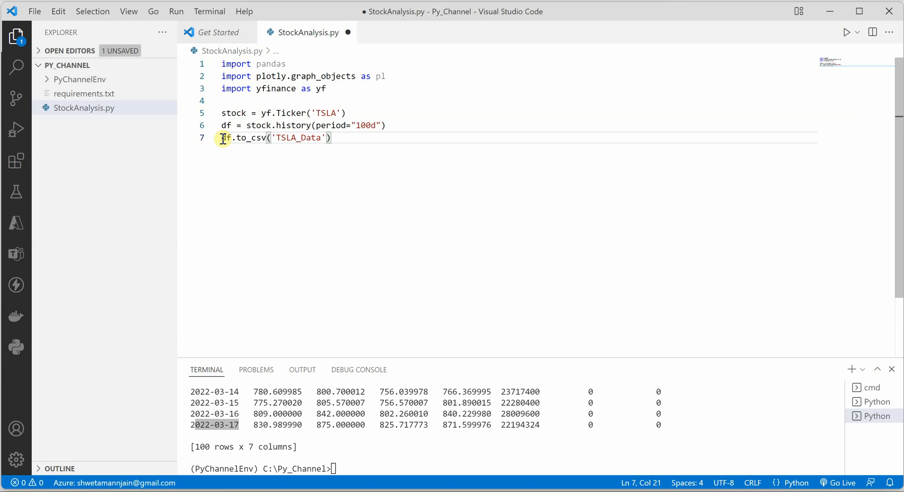
text(.csv)
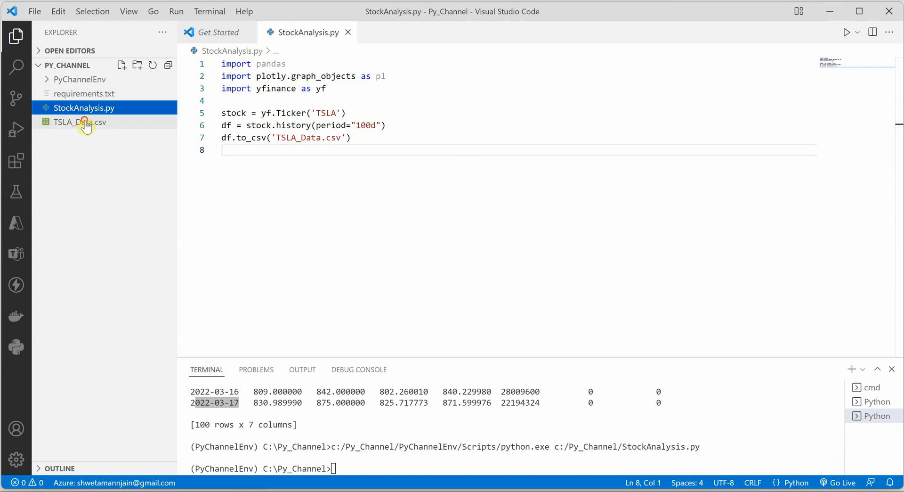
double_click(79, 122)
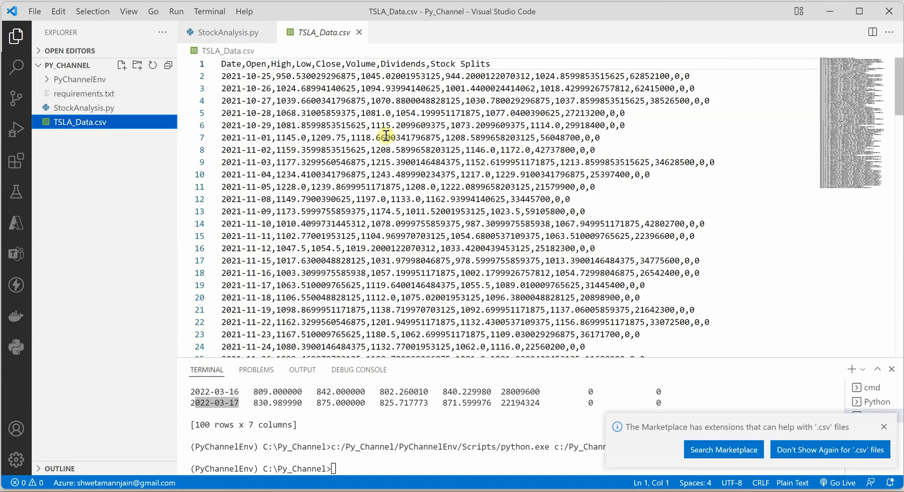
click(227, 32)
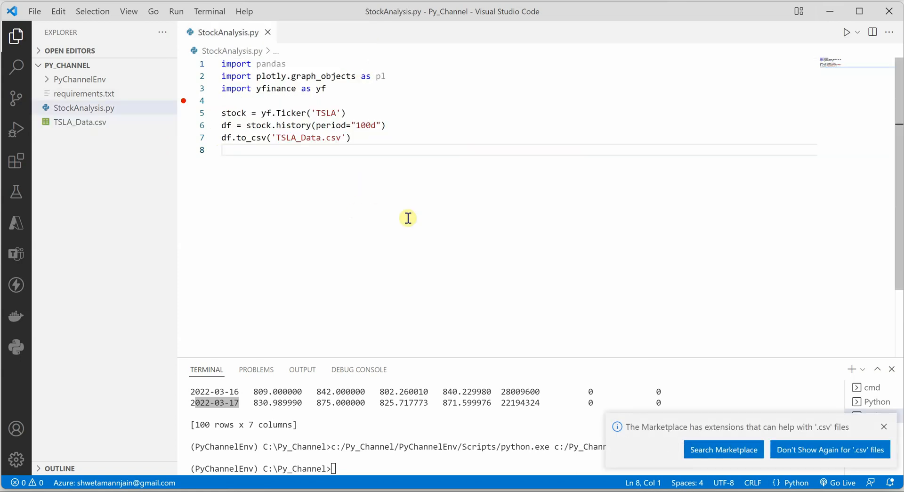
mouse_move(386, 147)
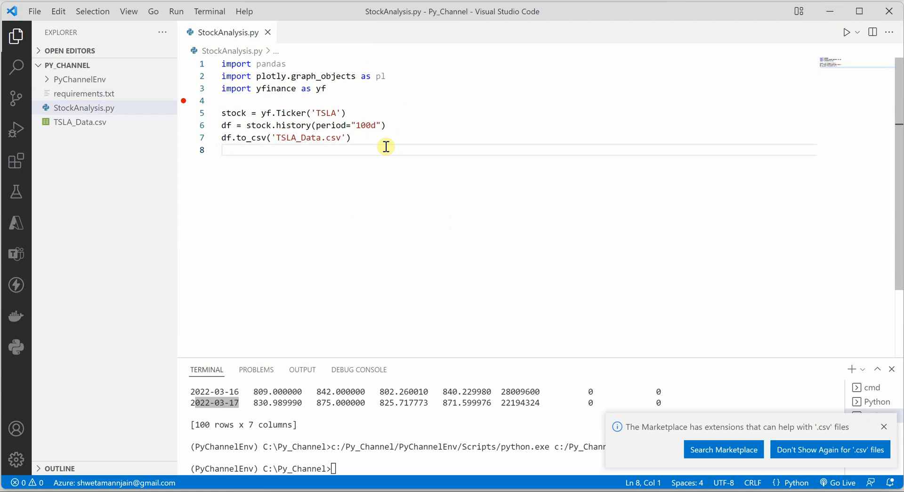
Add df = pd.read_csv('TSLA_Data.csv') on a new line
key(Enter)
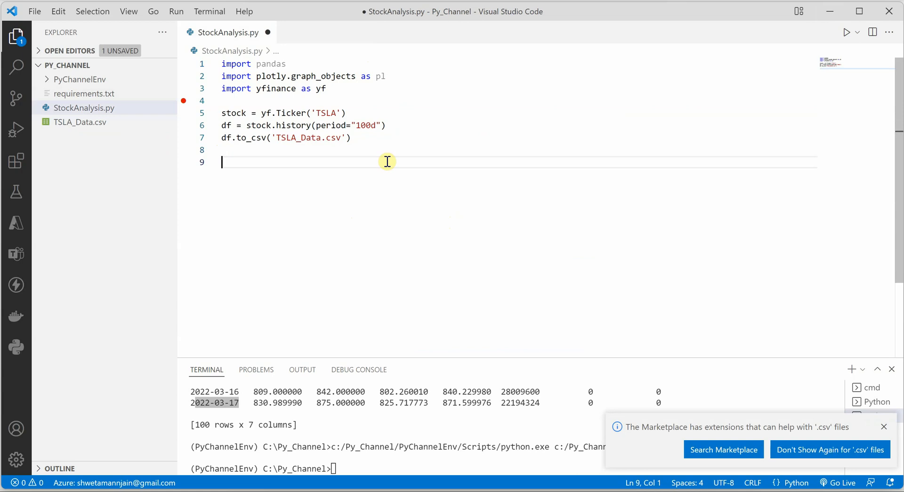
text(df = pd)
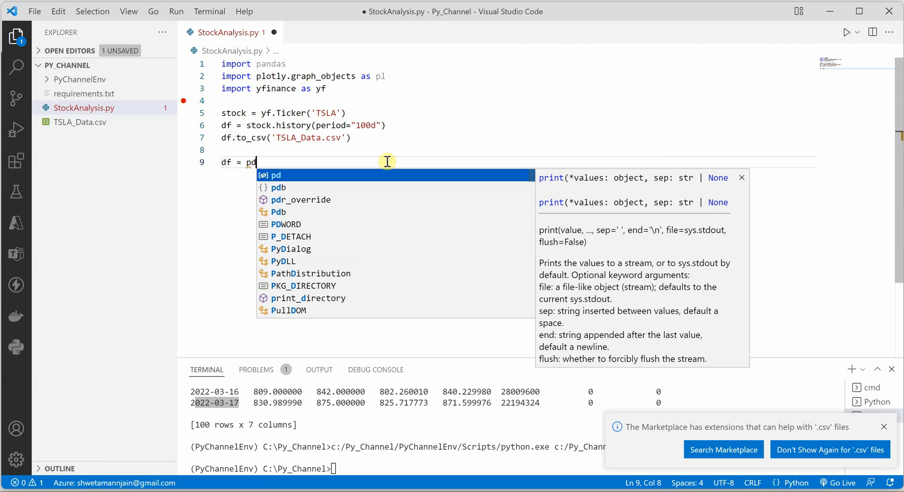
text(.re)
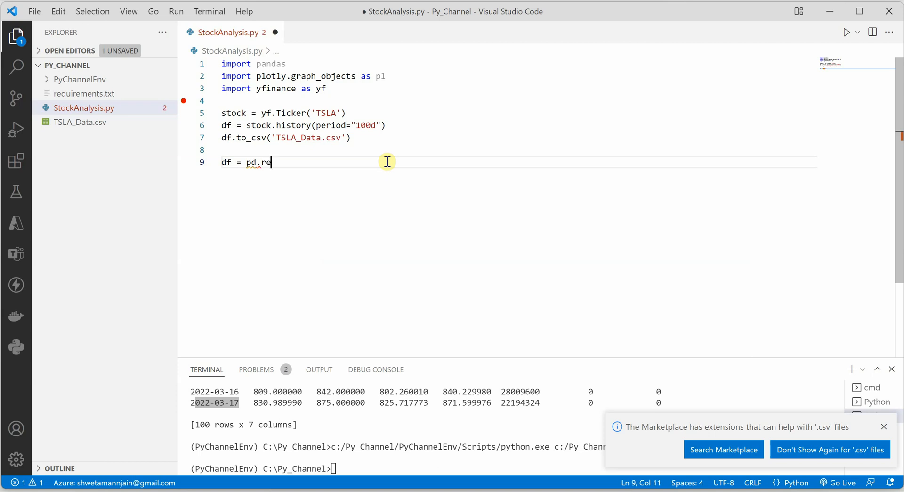
text(ad_csv)
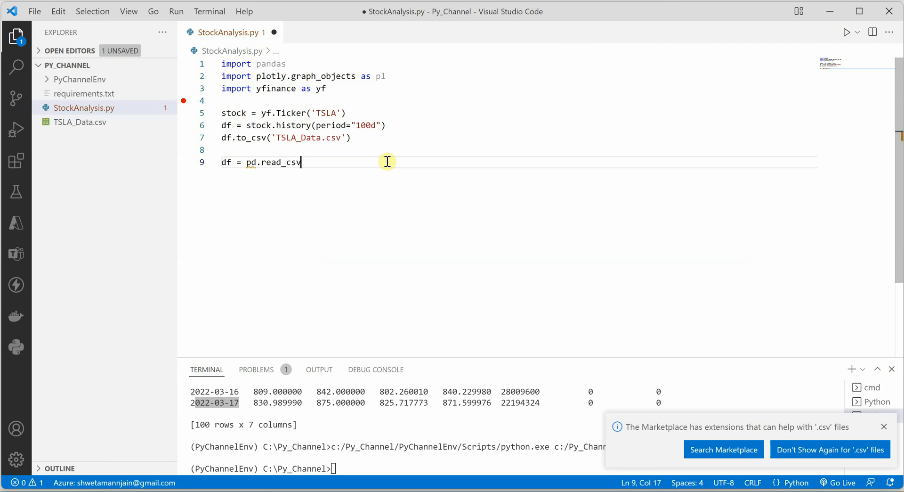
text(('T')
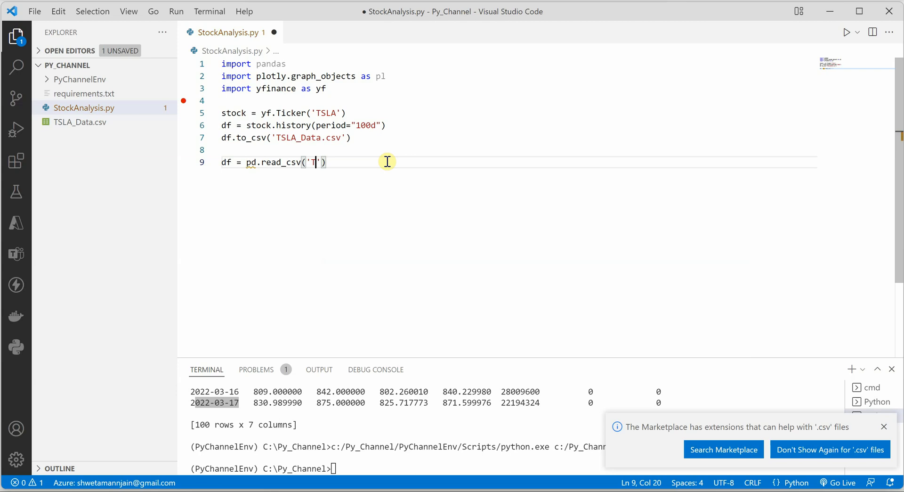
text(SLA)
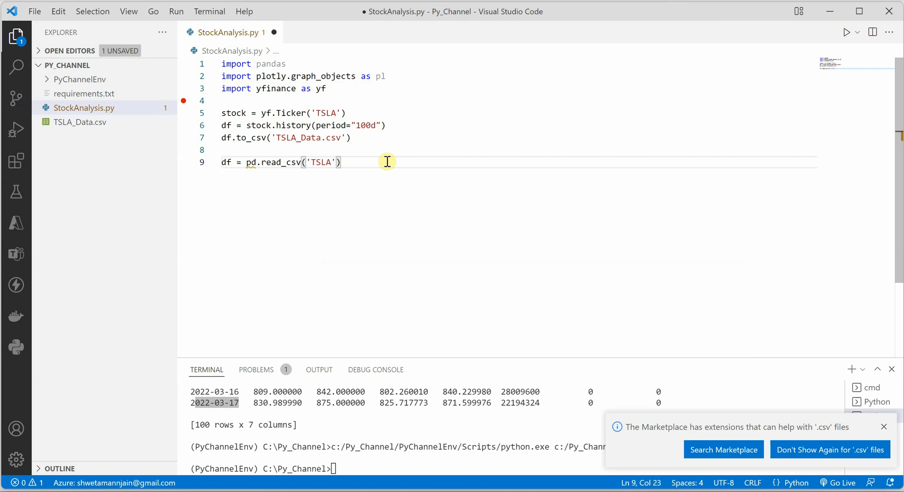
text(_Data.csv)
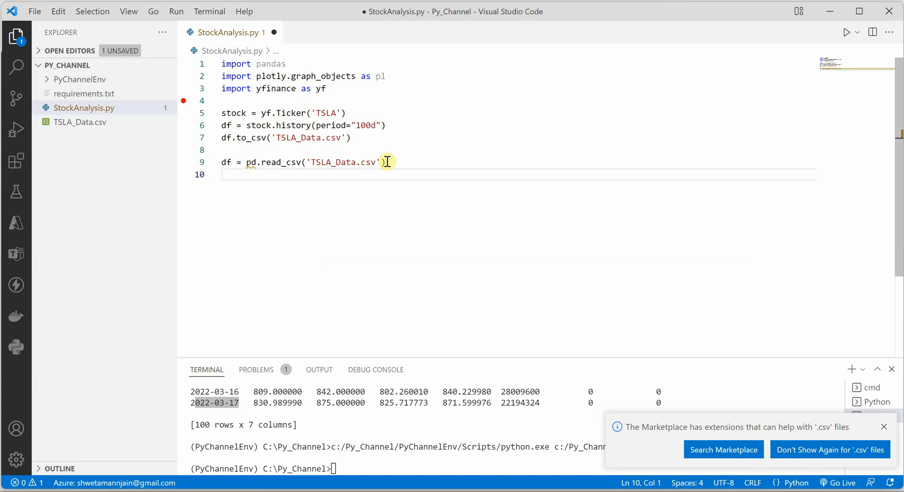
Start candlestick = pl.Candlestick(x=df['Date']), checking the CSV's column names
text(candlestick)
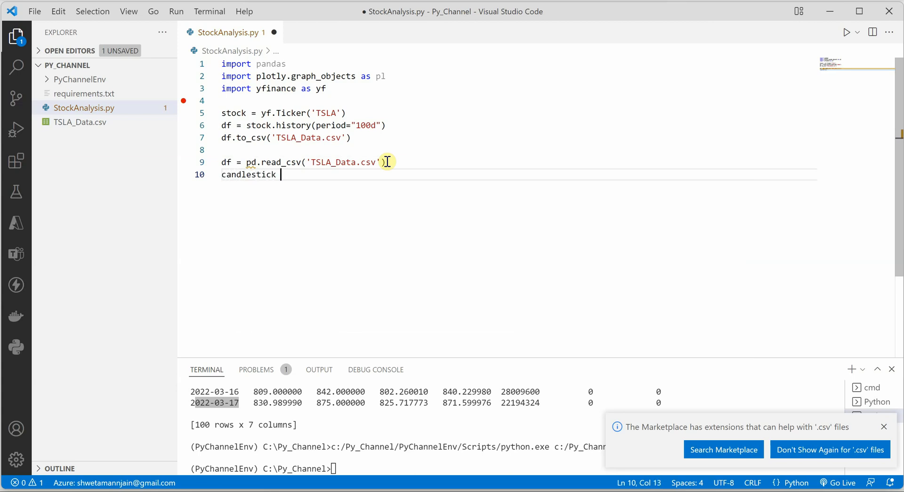
text(= pl.)
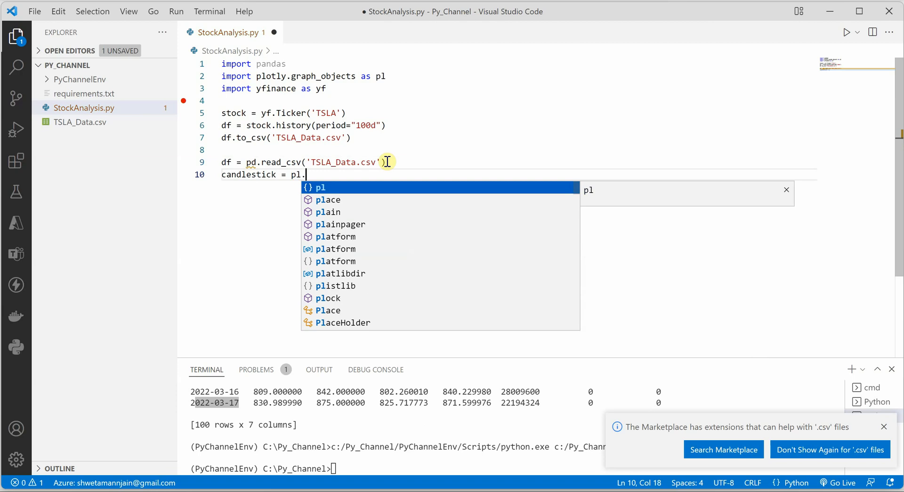
text(Cand)
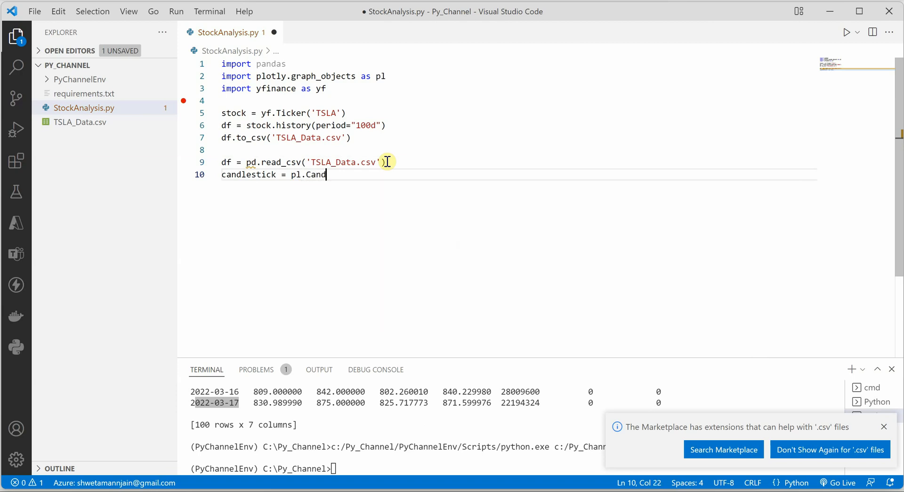
text(le)
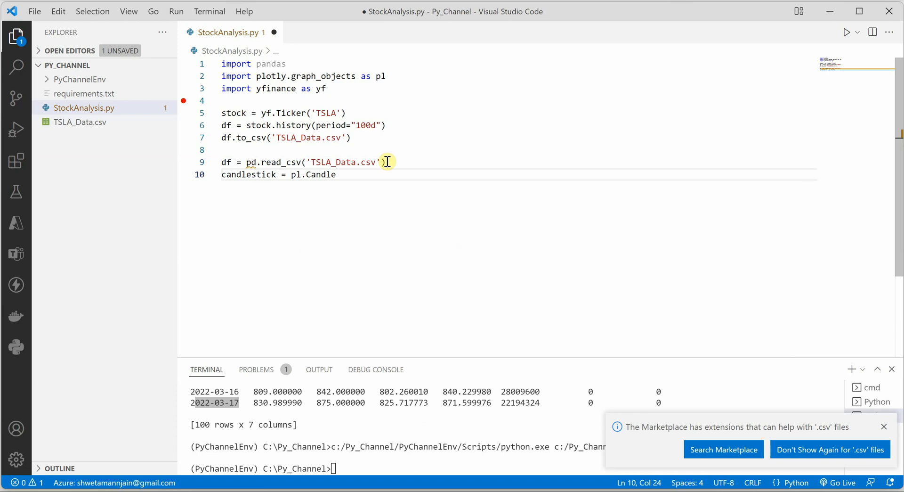
text(stick)
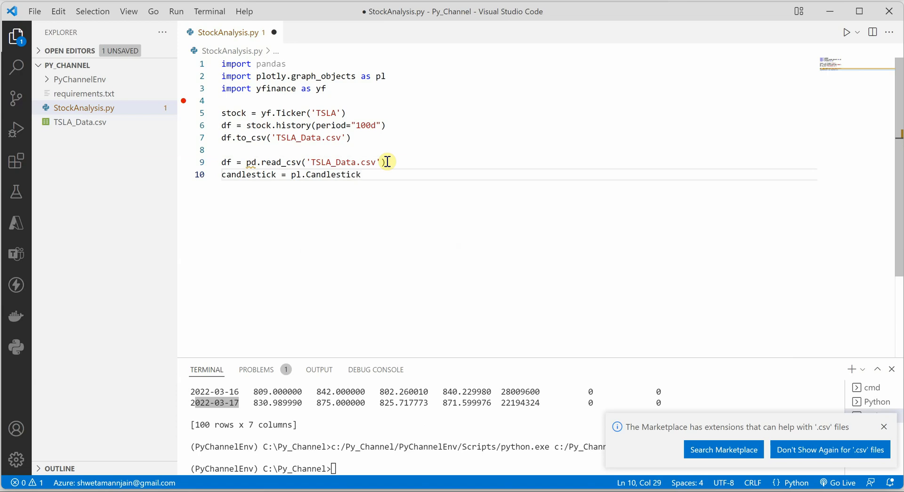
text((x)
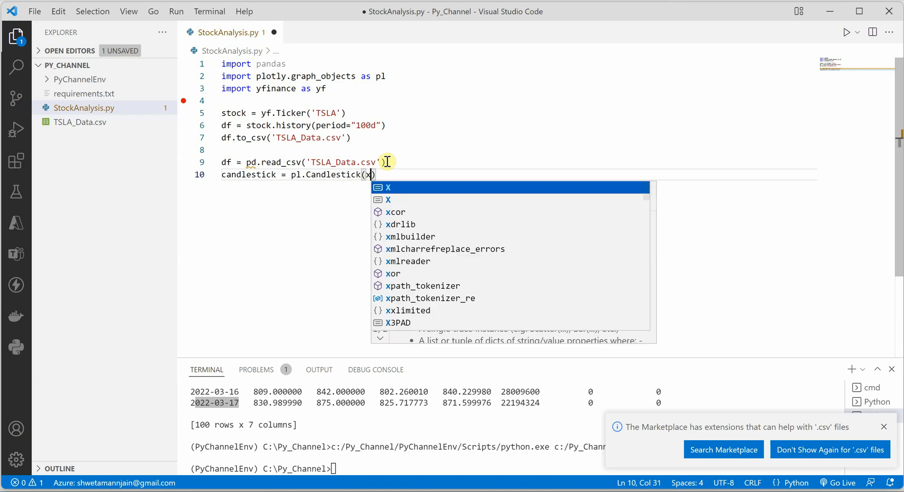
text(=)
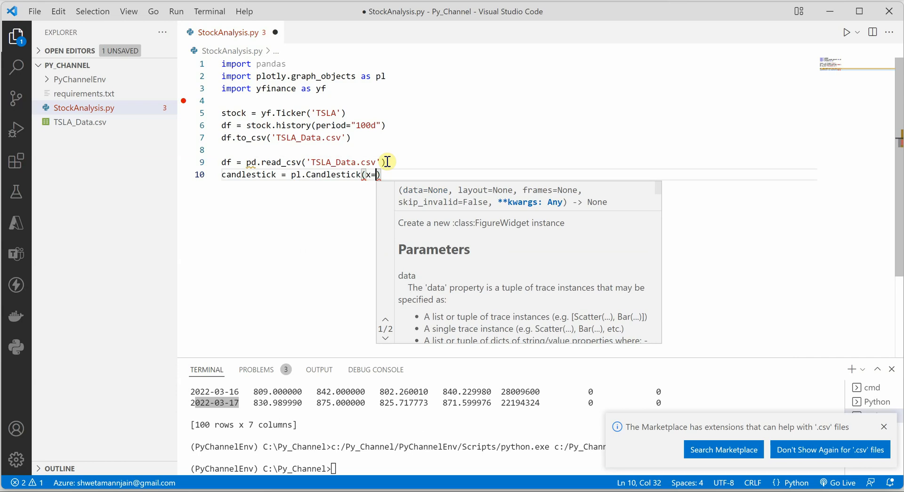
text(df[])
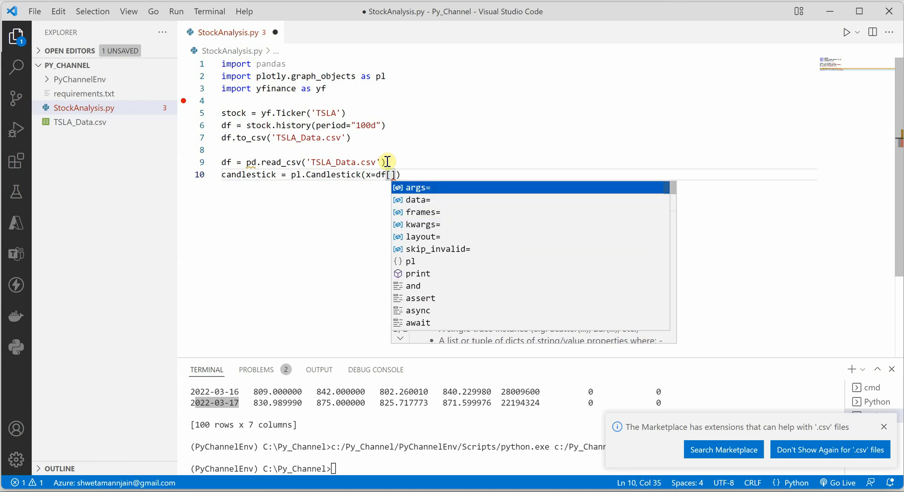
text('Date')
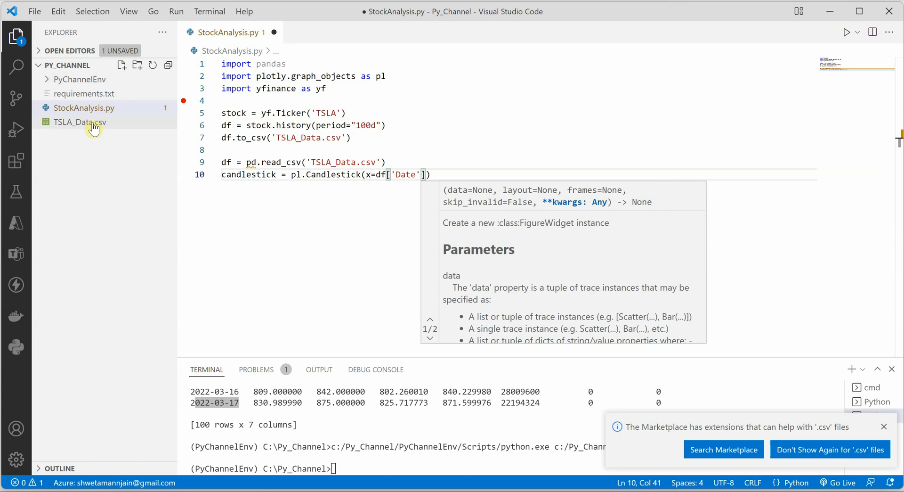
double_click(83, 122)
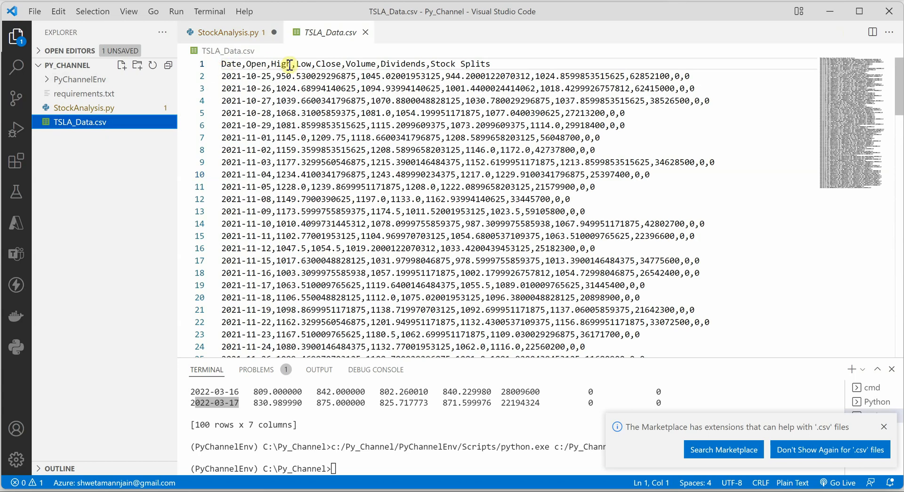
click(226, 33)
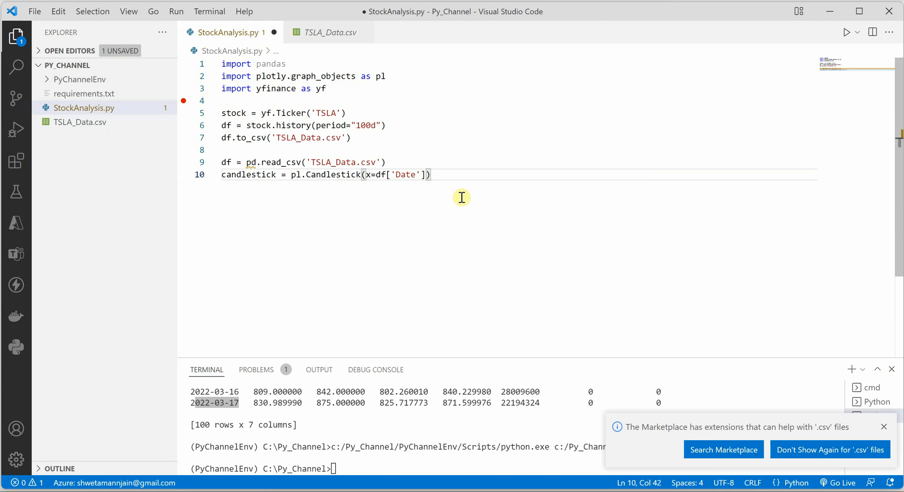
Add low=df['Low'], high=df['High'], close=df['Close'] and open=df['Open'] to the candlestick
text(, 1)
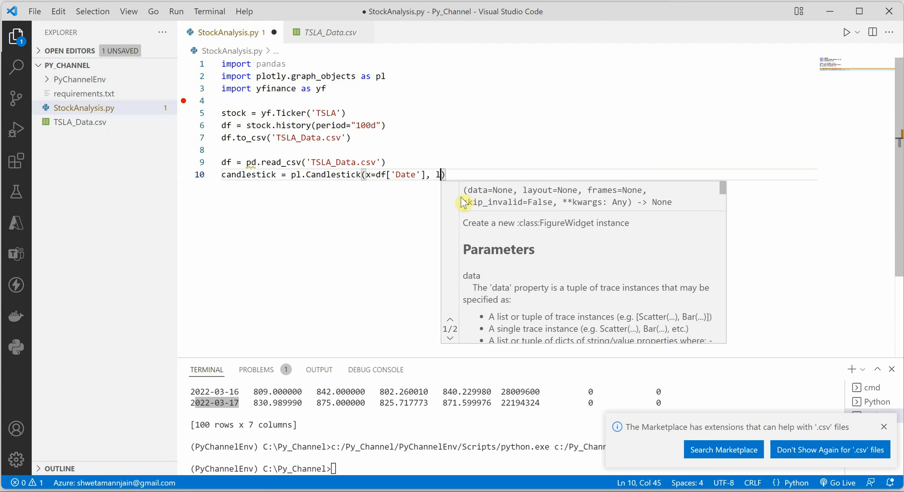
text(ow=df['']])
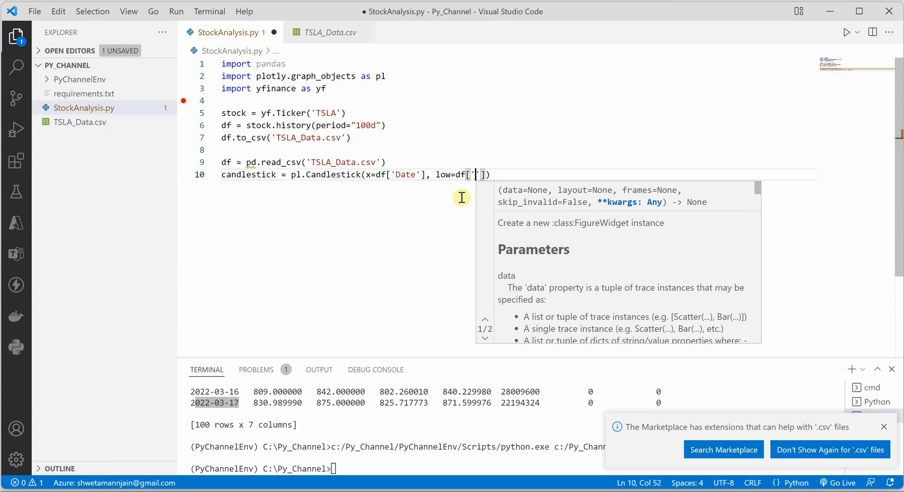
text(Low')
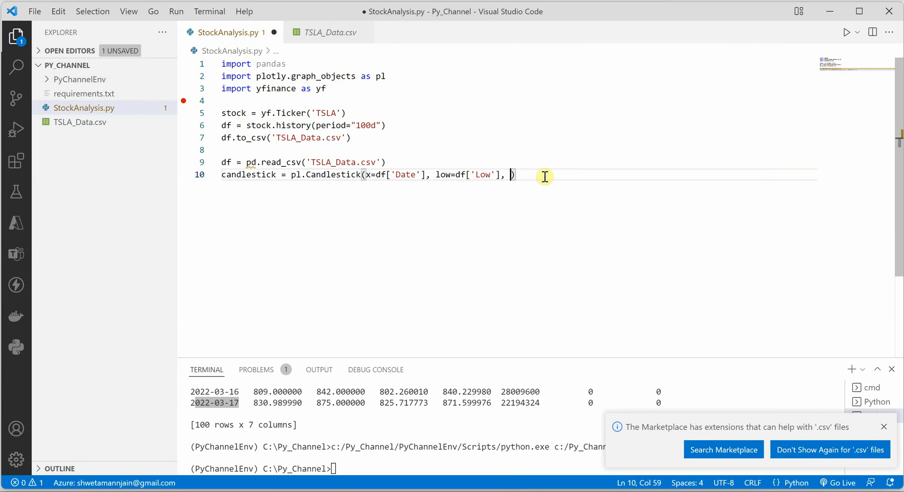
text(high=)
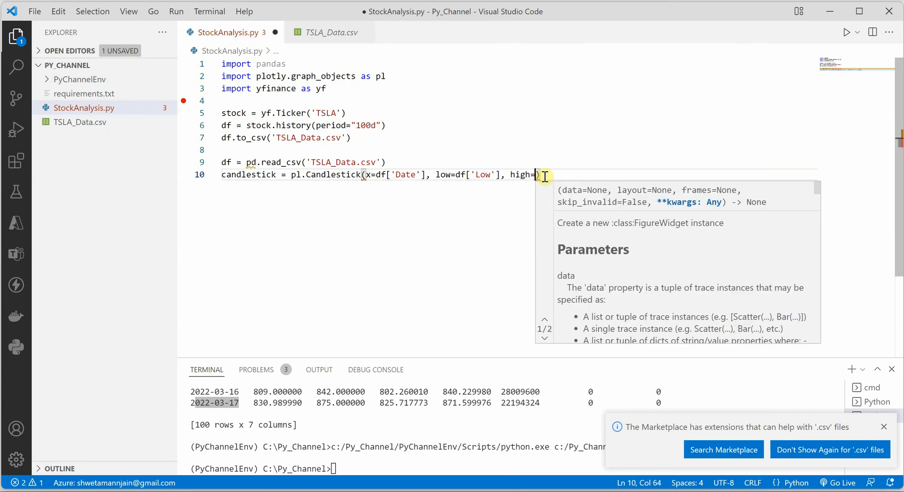
text(df['']])
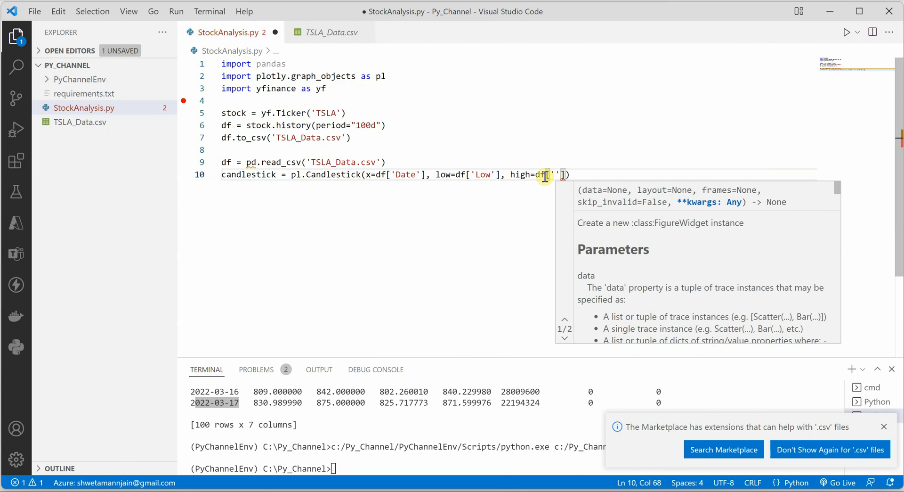
text(High')
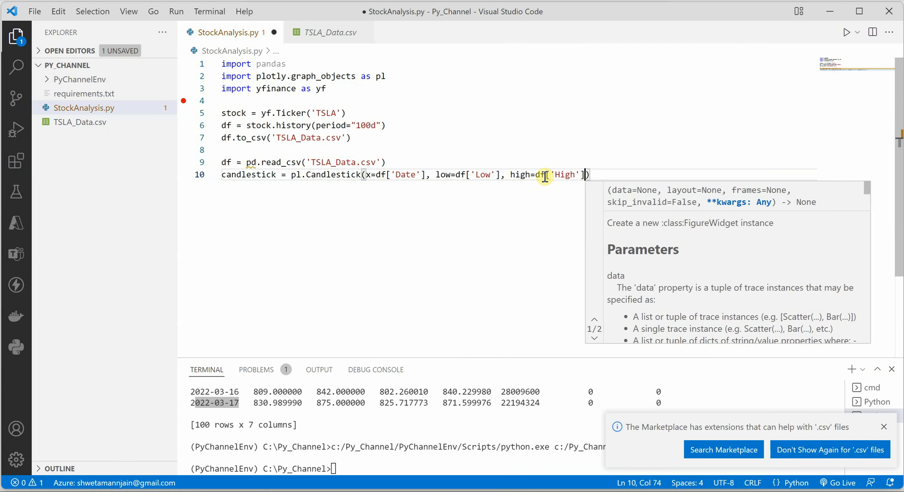
text(,close)
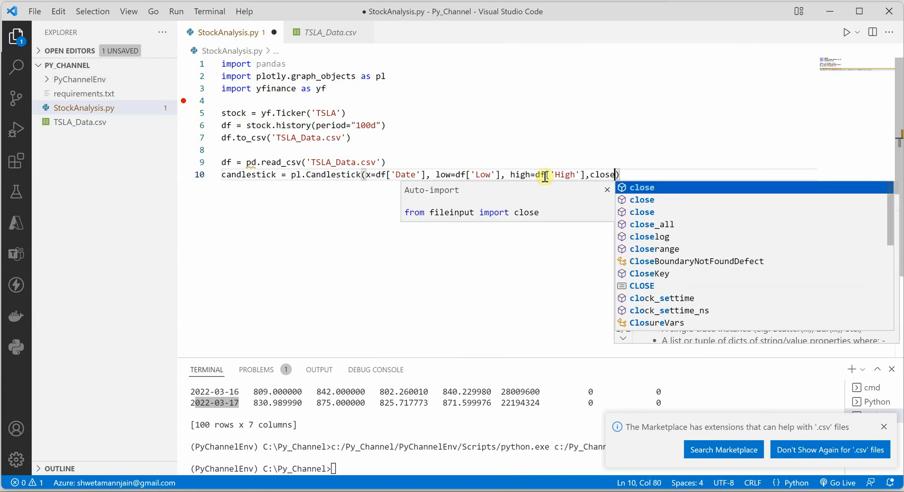
text(=df[')
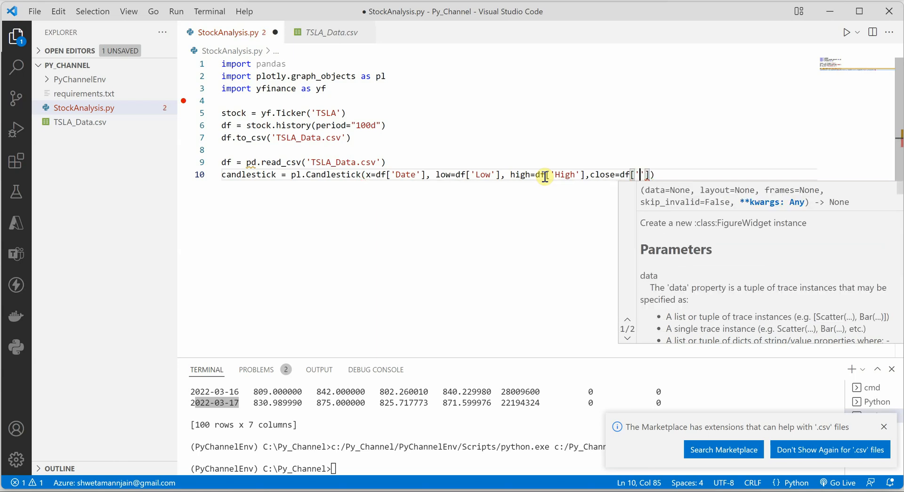
text(Close)
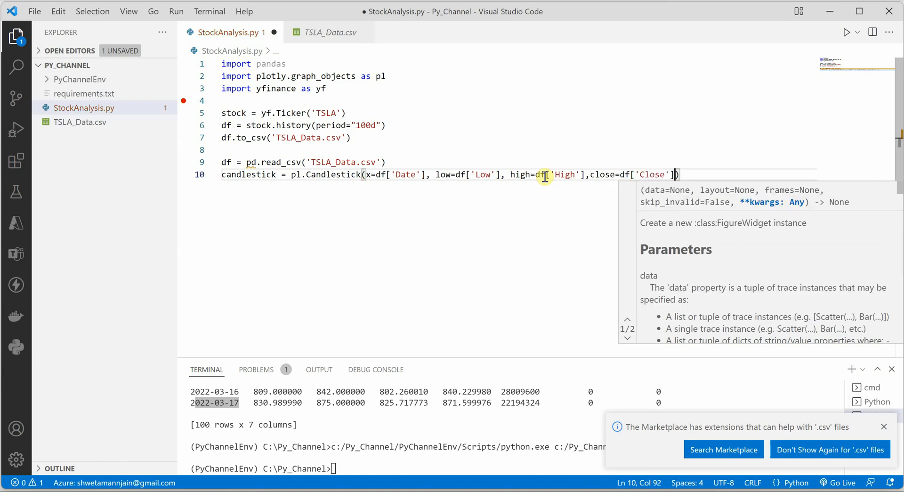
text(, open=df[)
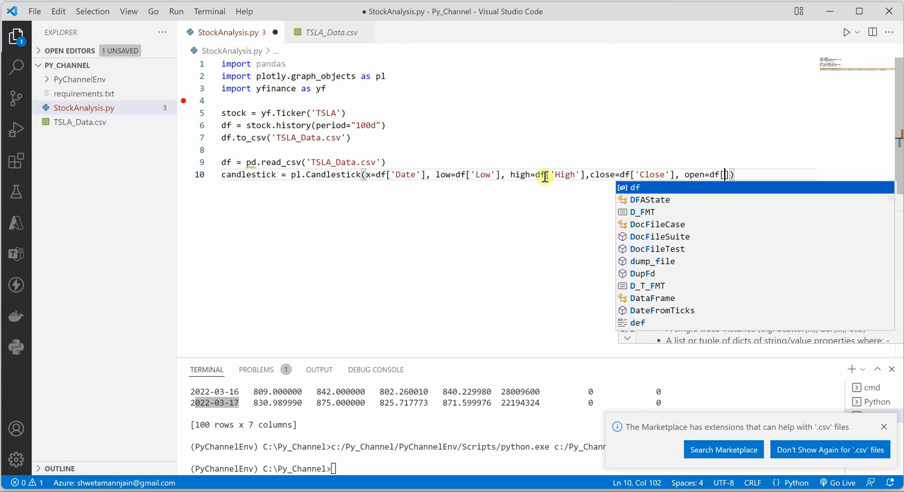
text(Open'])
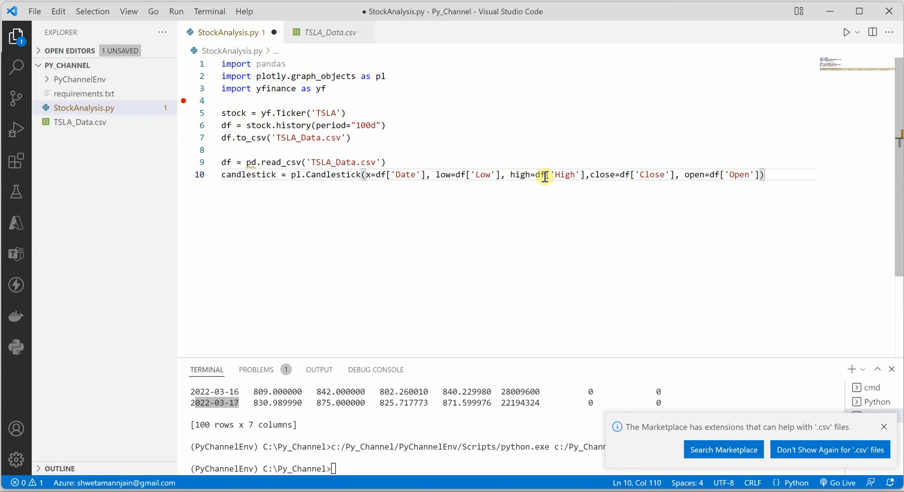
Add fig = pl.Figure(data=[candlestick]) followed by fig.show()
text(fi)
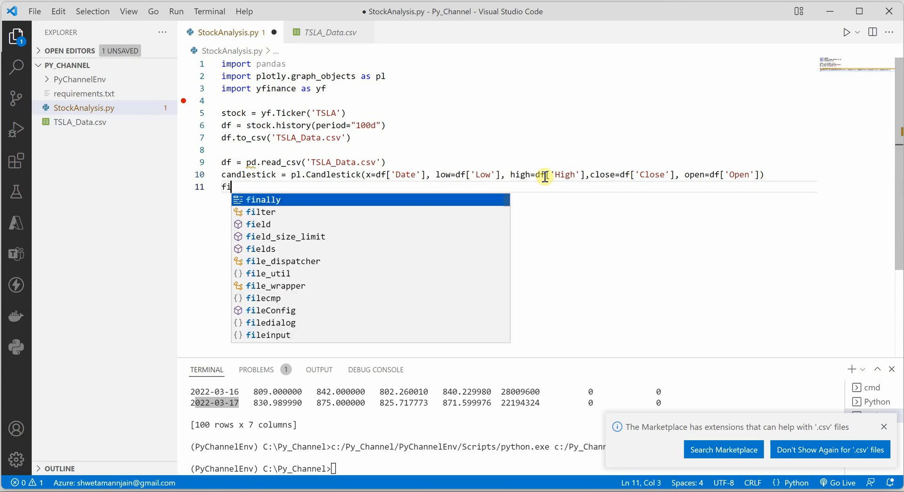
text(g)
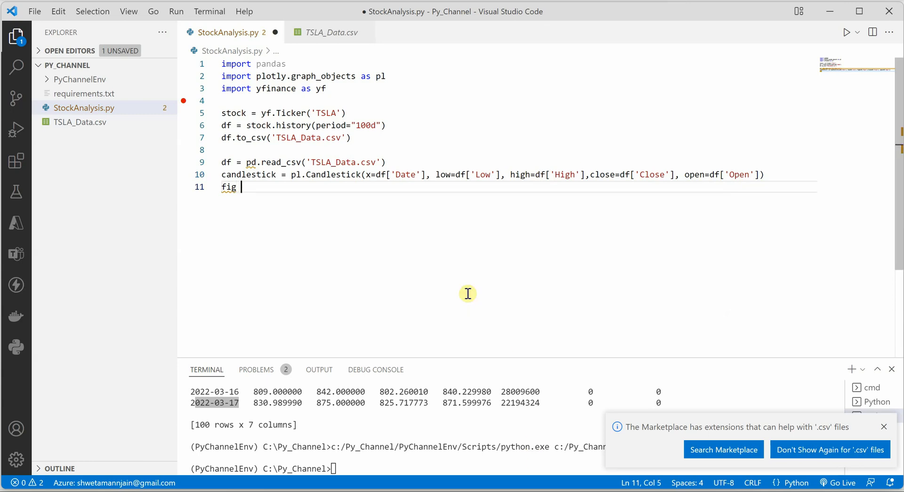
text(= pl.Fi)
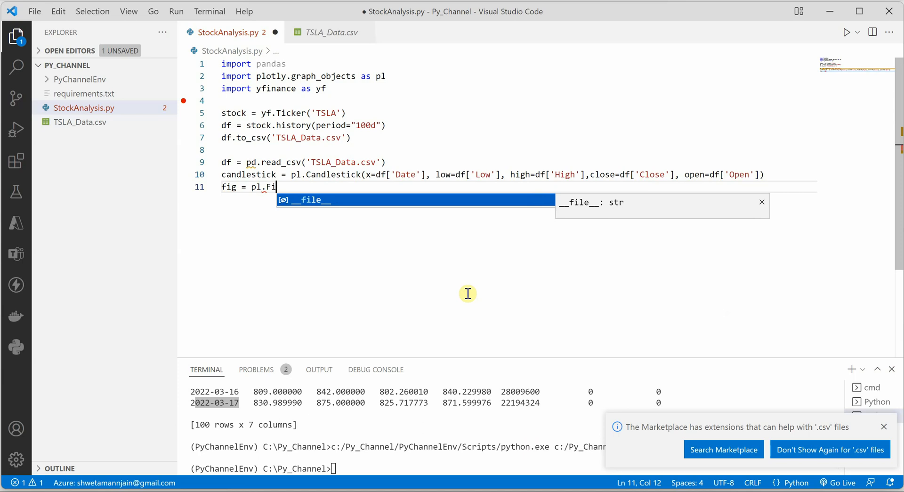
text(gure())
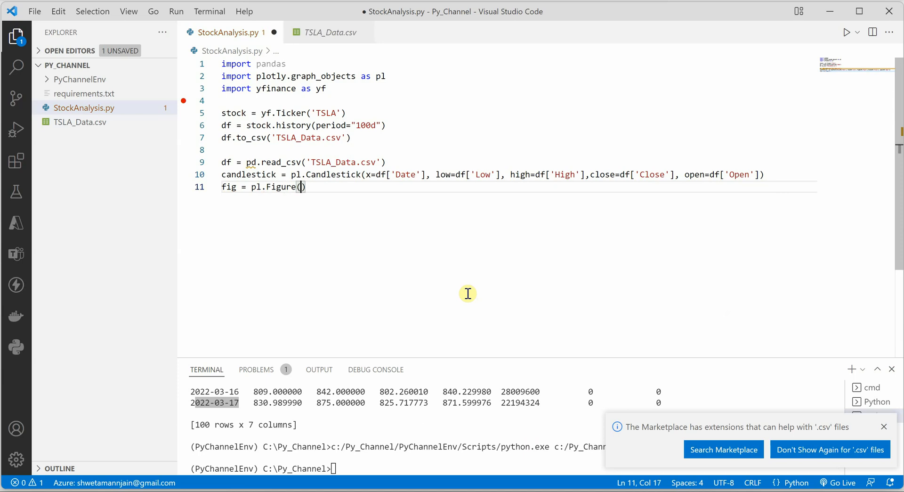
text(data=)
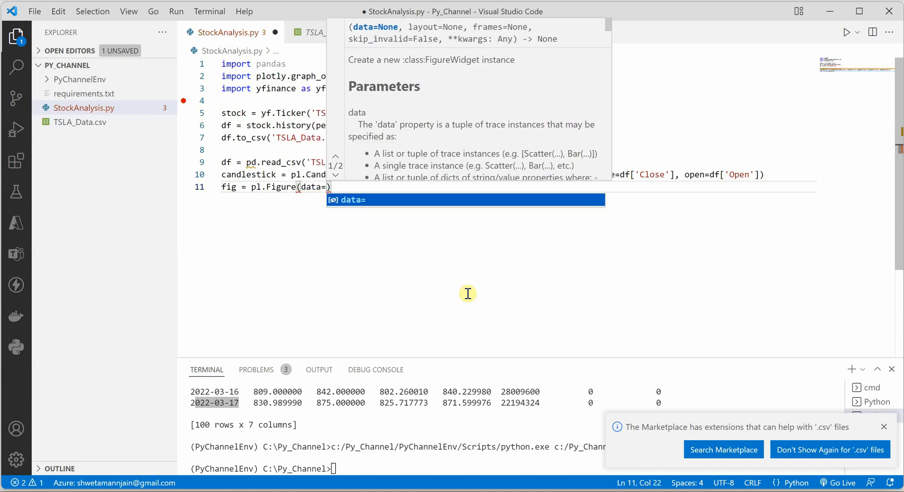
text([CA)
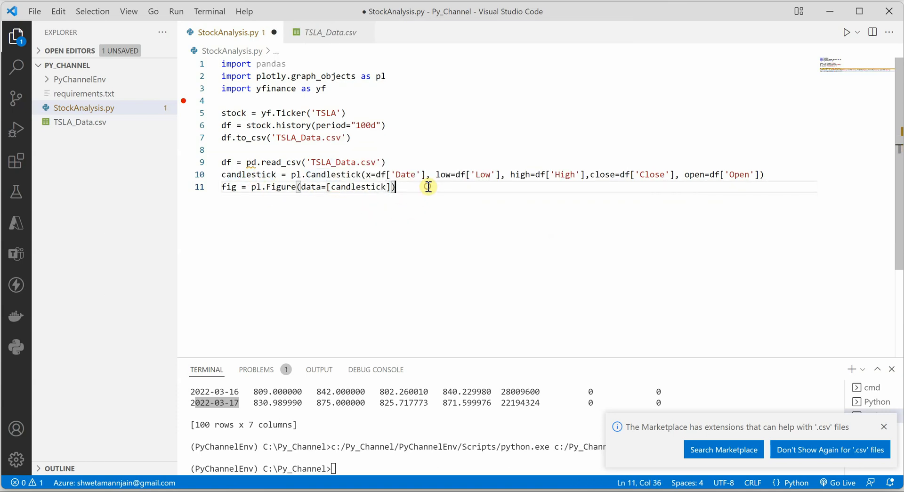
text(fo)
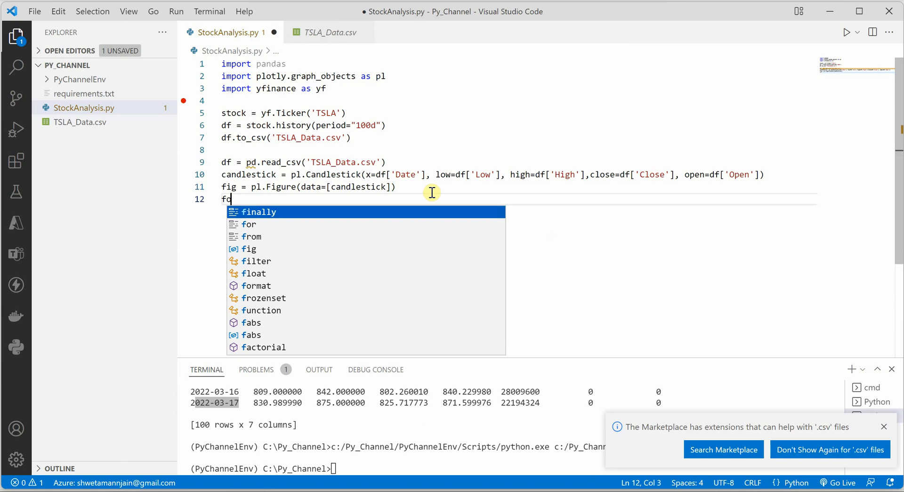
text(ig.Sh)
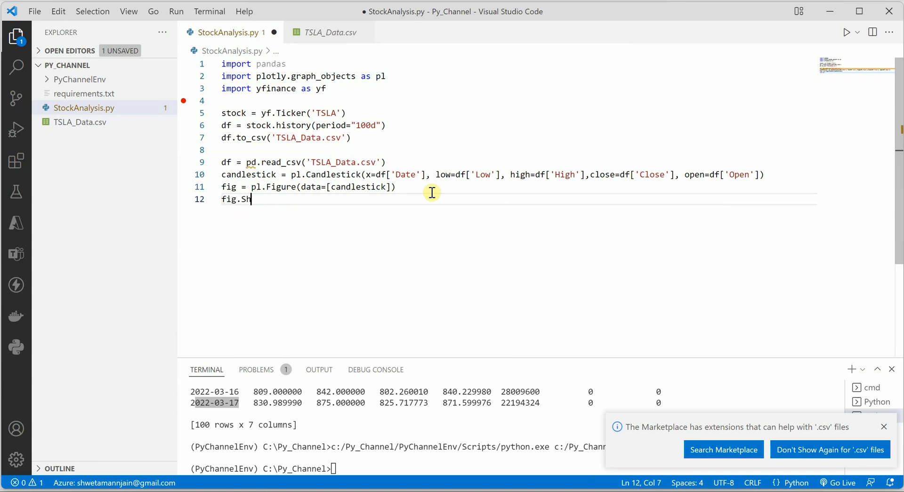
text(ow())
click(520, 64)
text( as pd)
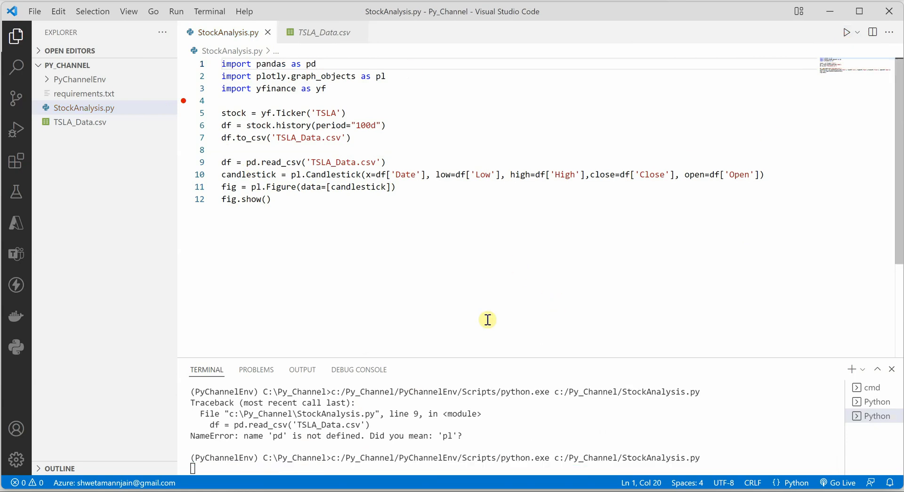
mouse_move(533, 320)
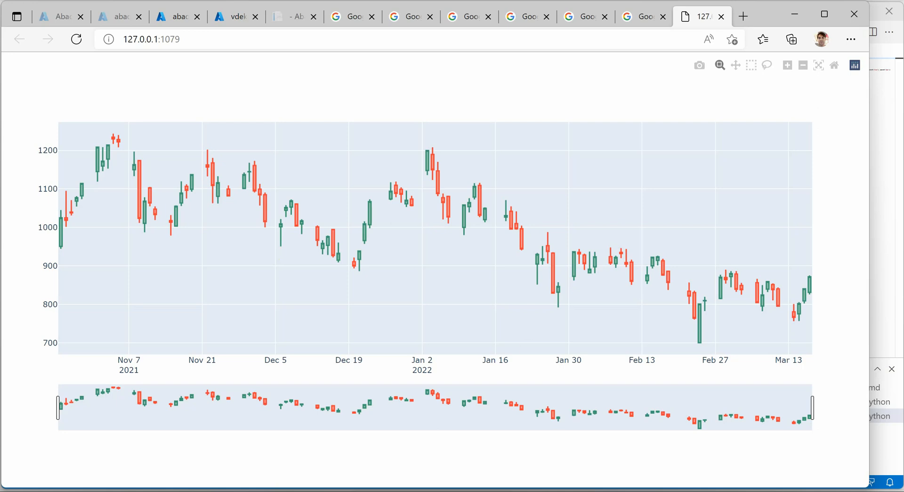
mouse_move(333, 352)
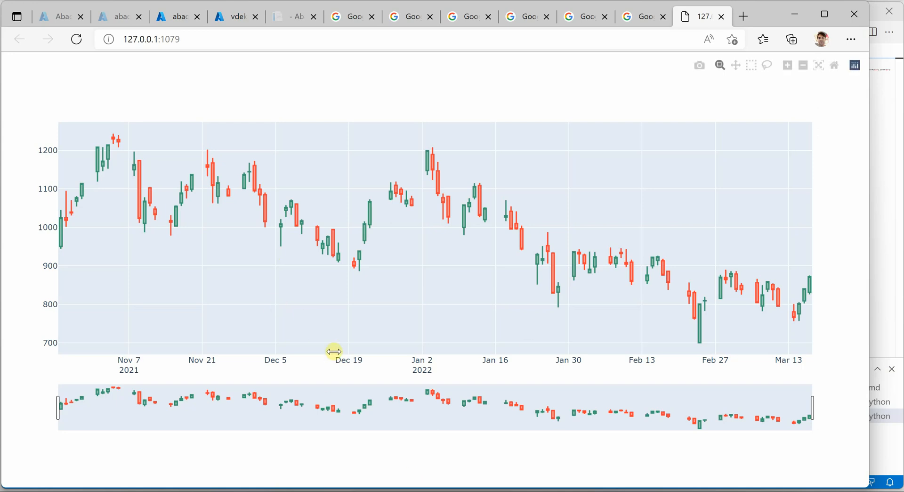
mouse_move(410, 196)
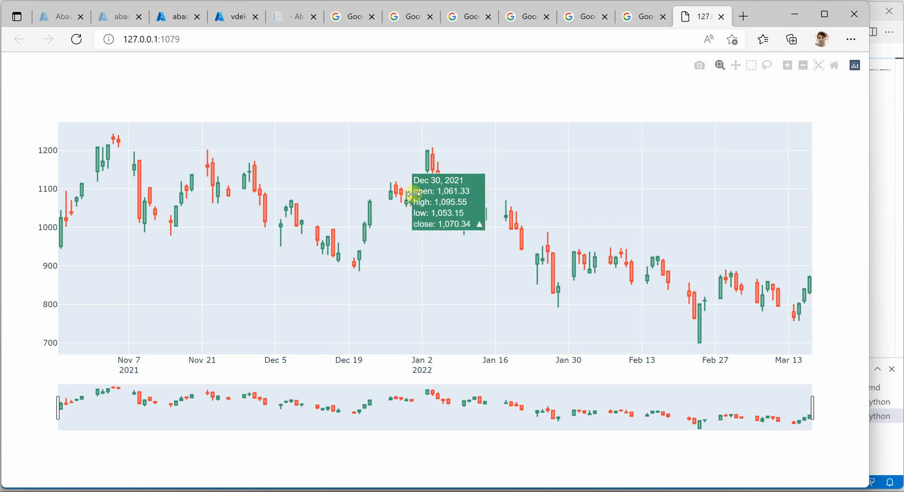
mouse_move(521, 239)
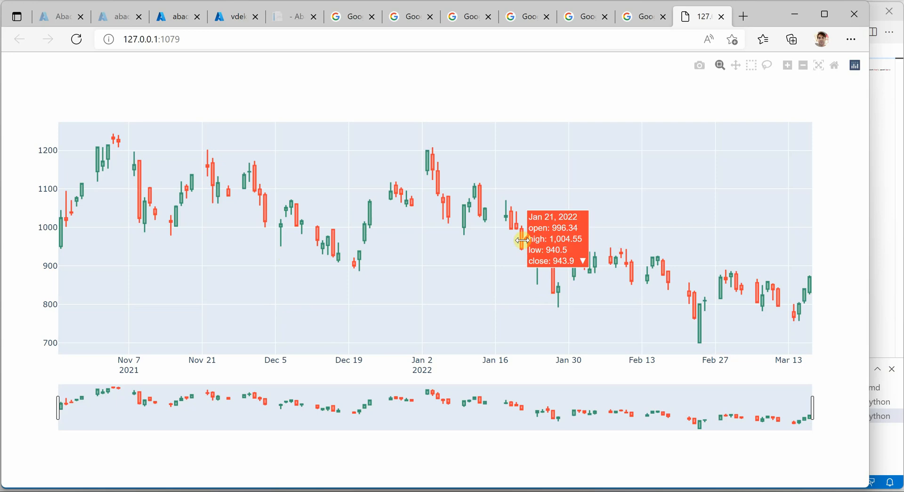
mouse_move(522, 240)
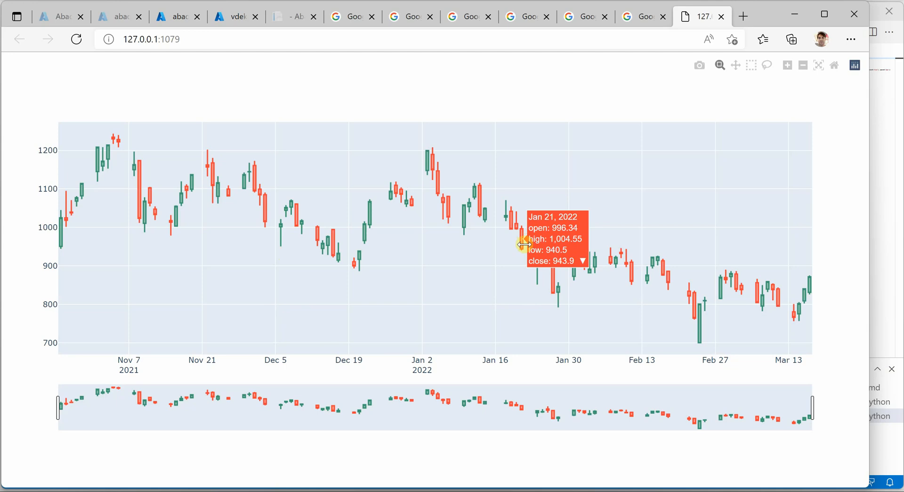
mouse_move(802, 406)
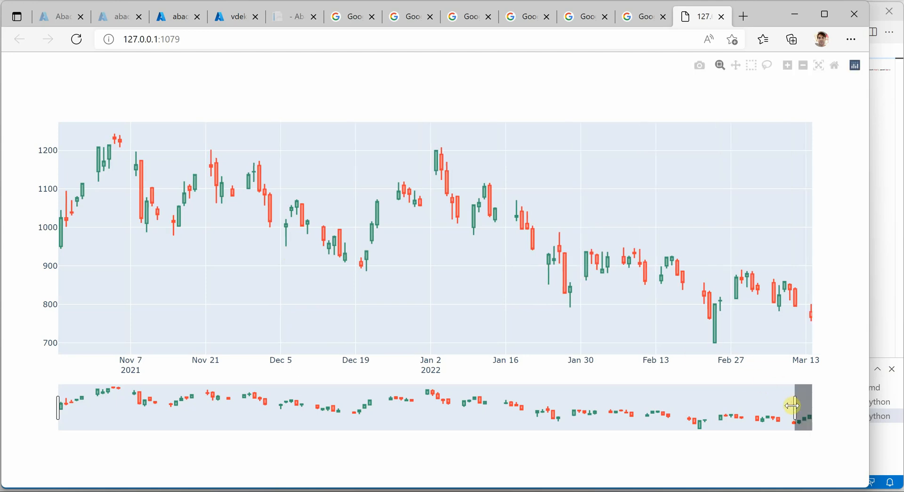
Drag the range slider handles so the TSLA chart ends around mid-February 2022 instead of mid-March
drag(802, 405, 629, 409)
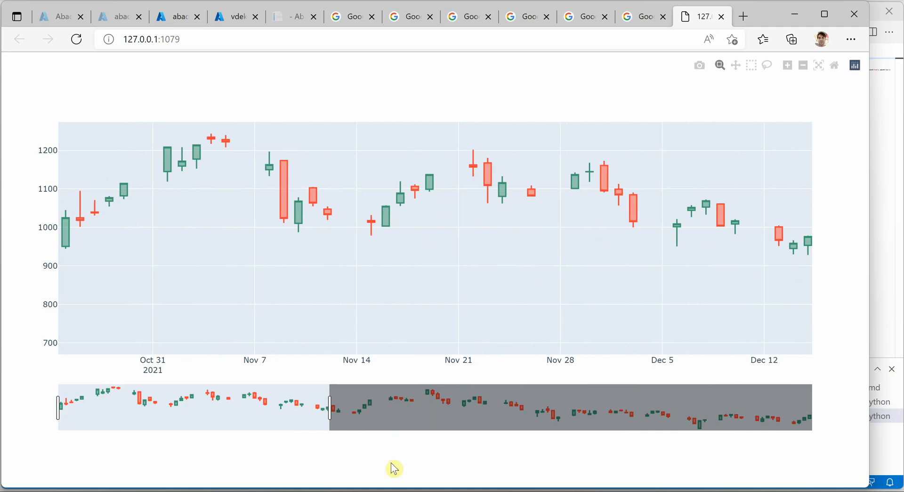
drag(328, 407, 738, 407)
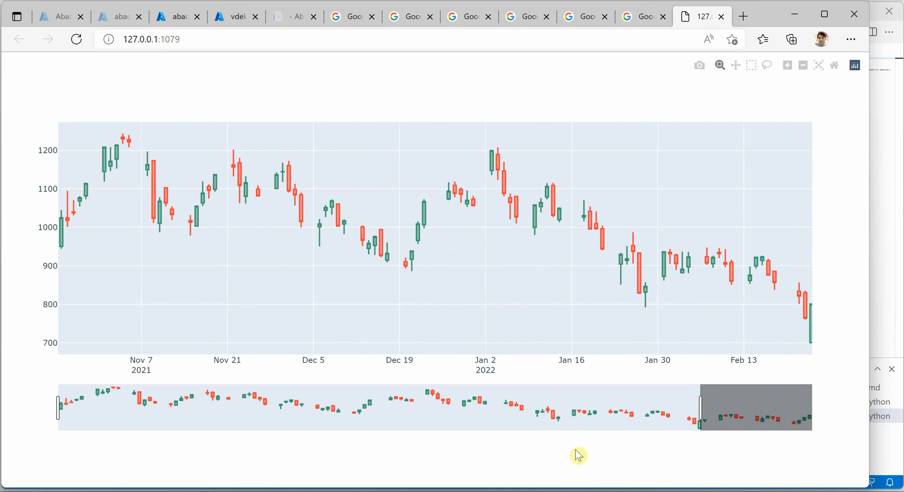
mouse_move(602, 388)
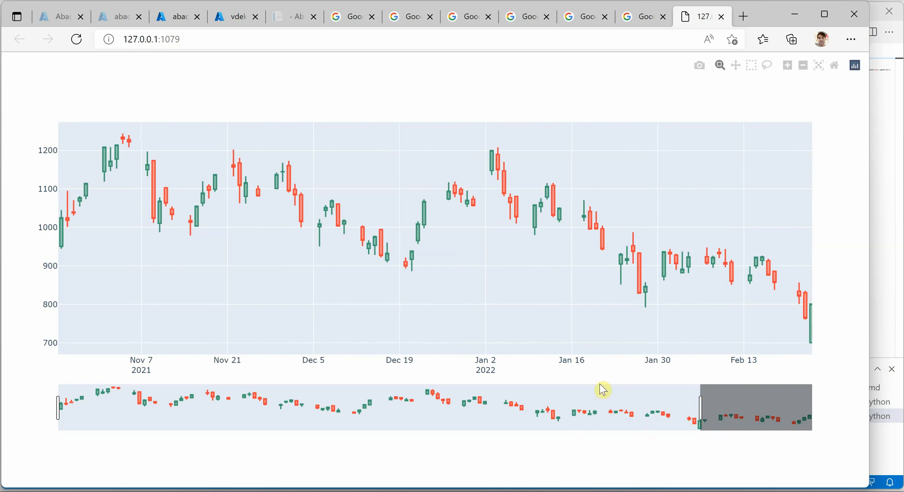
mouse_move(585, 383)
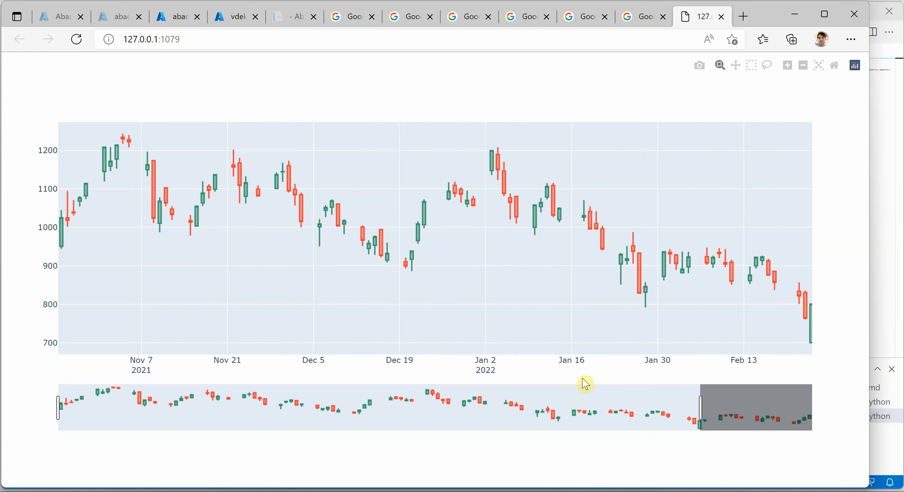